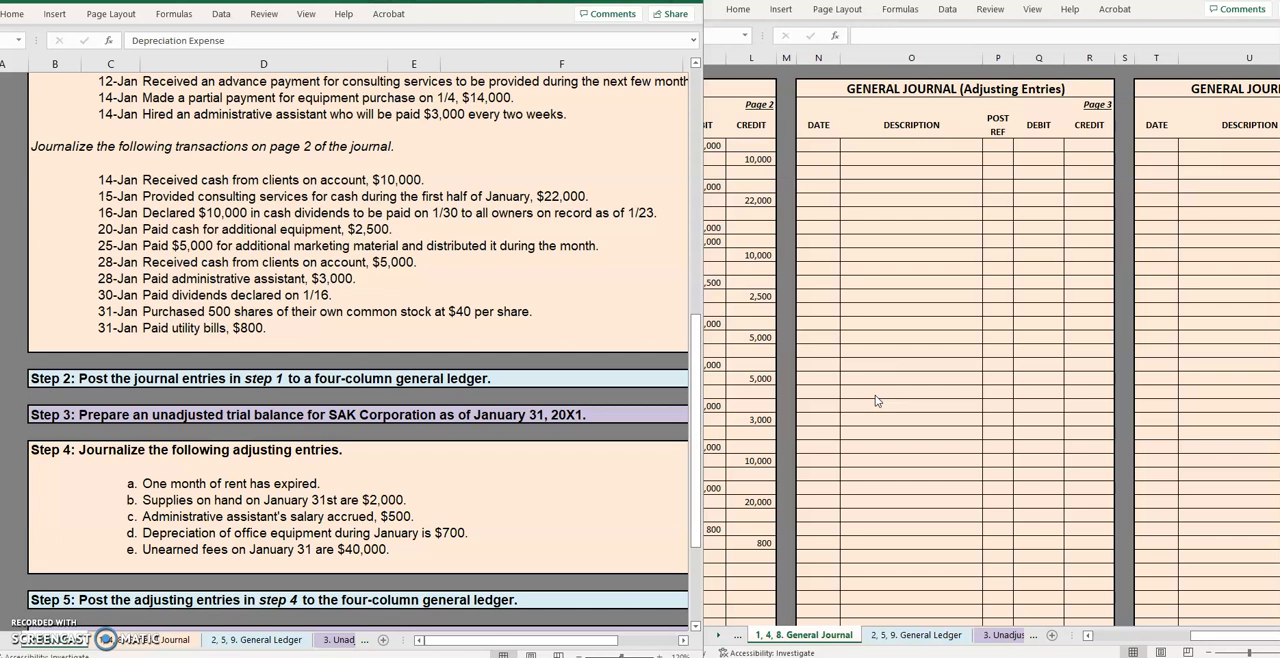
Switch to the Unadjusted Trial Balance sheet and select the 18,000 Prepaid rent debit cell
scroll("down", 3)
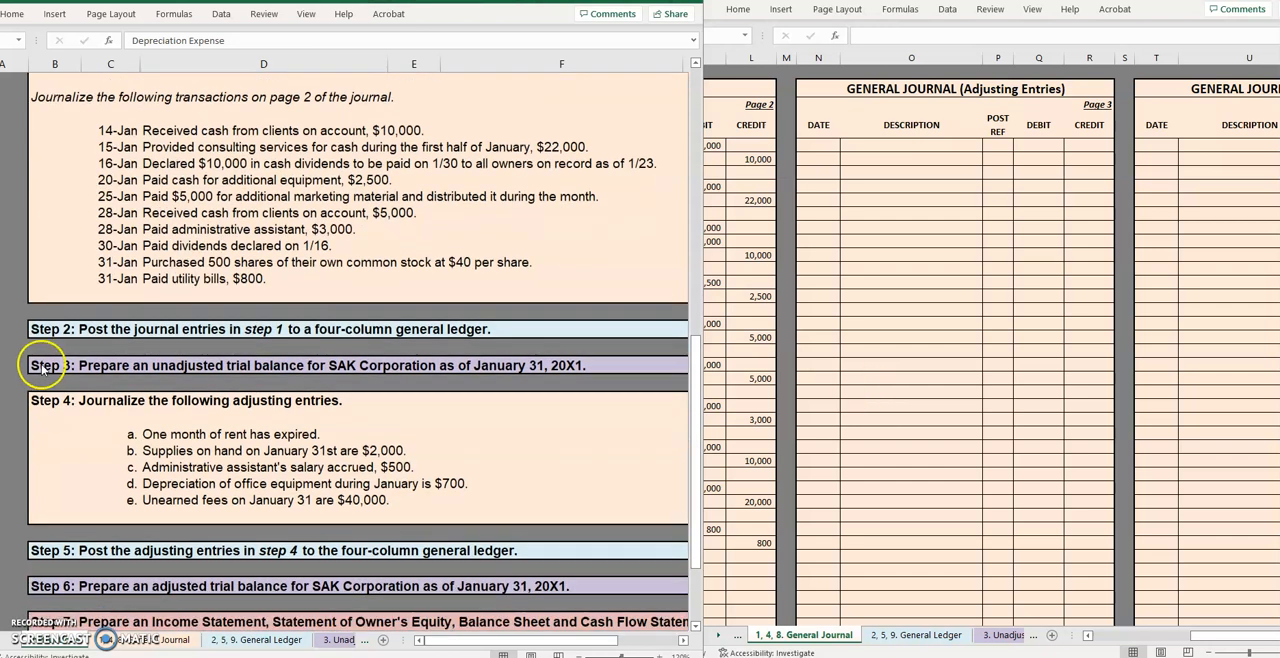
scroll("down", 3)
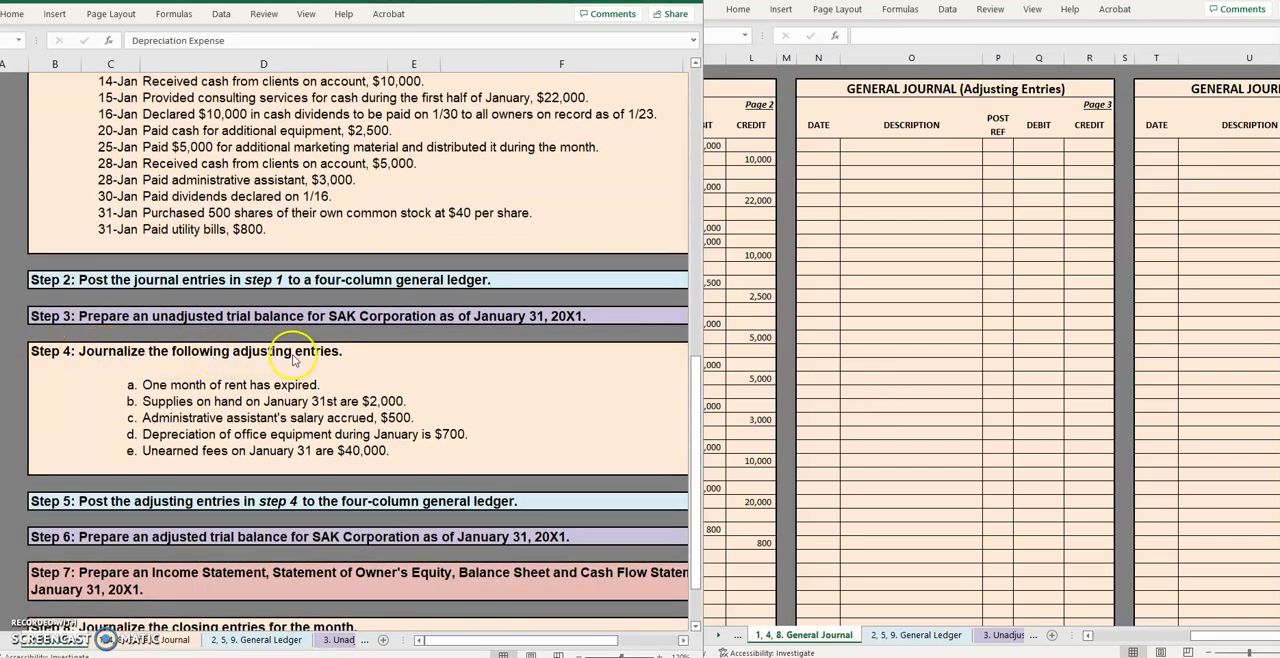
mouse_move(176, 392)
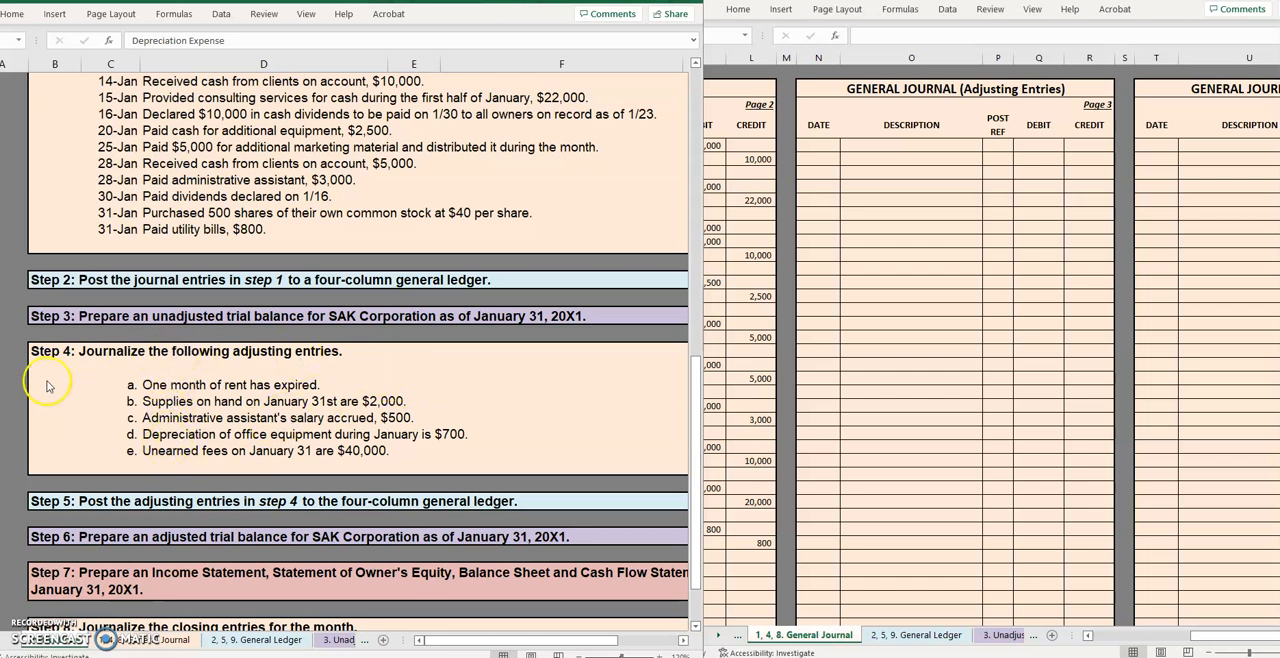
mouse_move(200, 530)
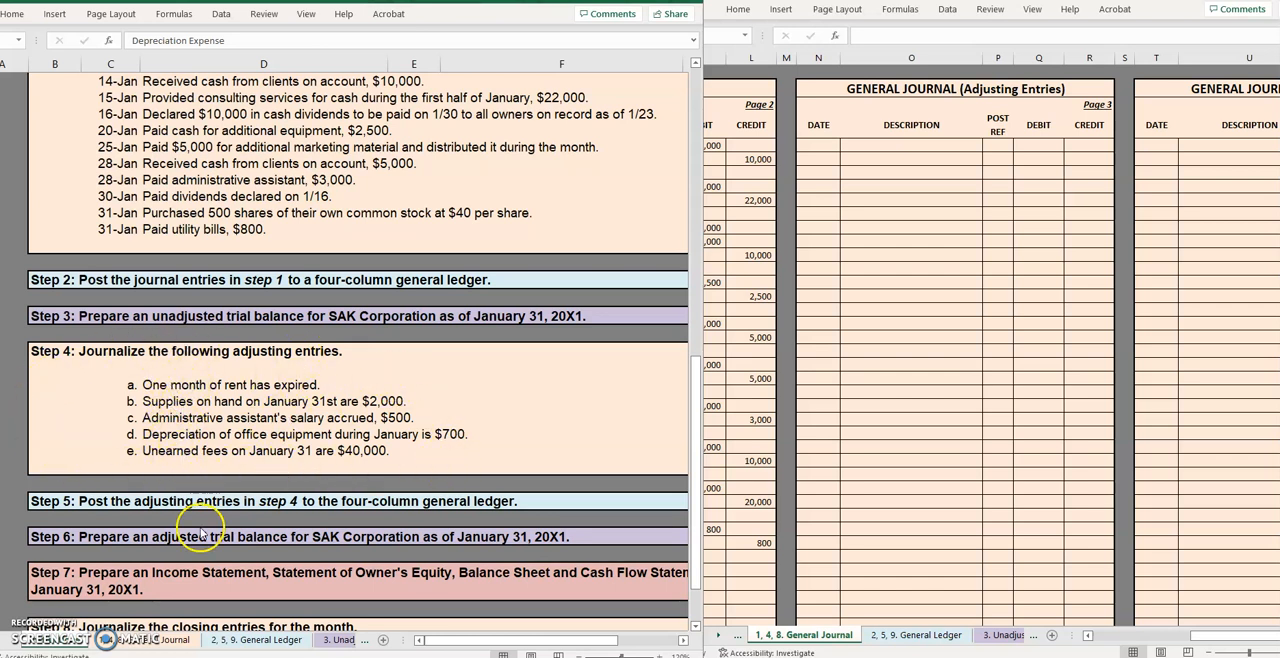
left_click(156, 640)
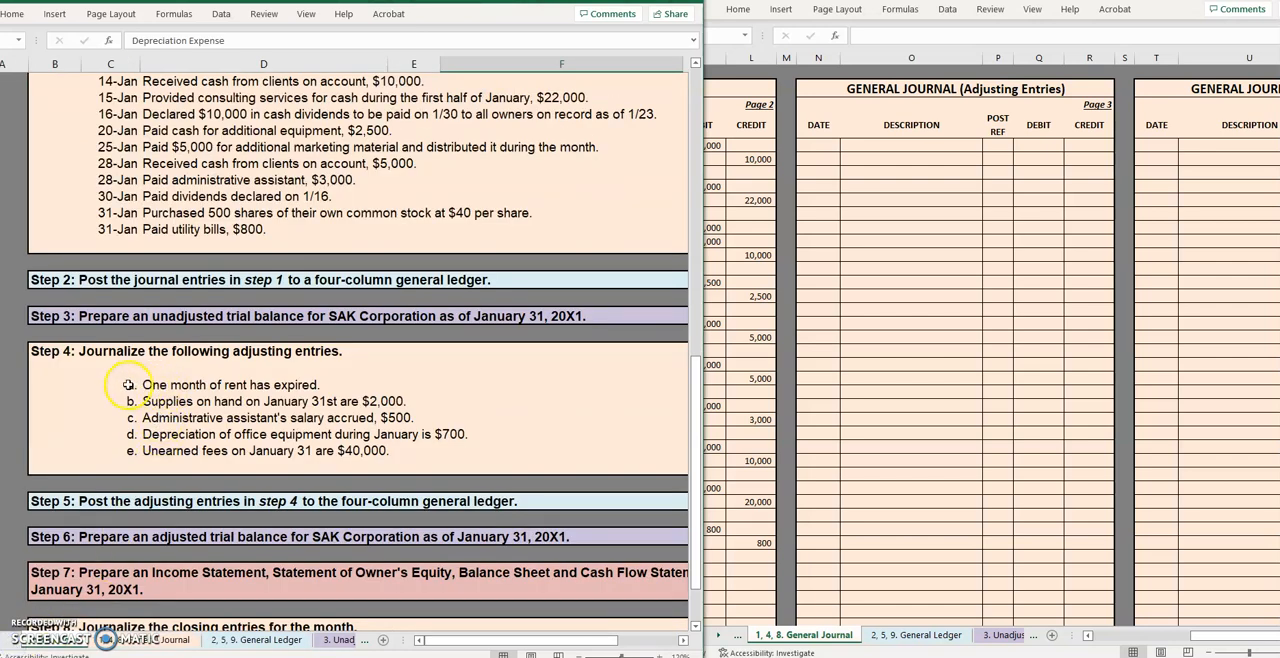
mouse_move(318, 384)
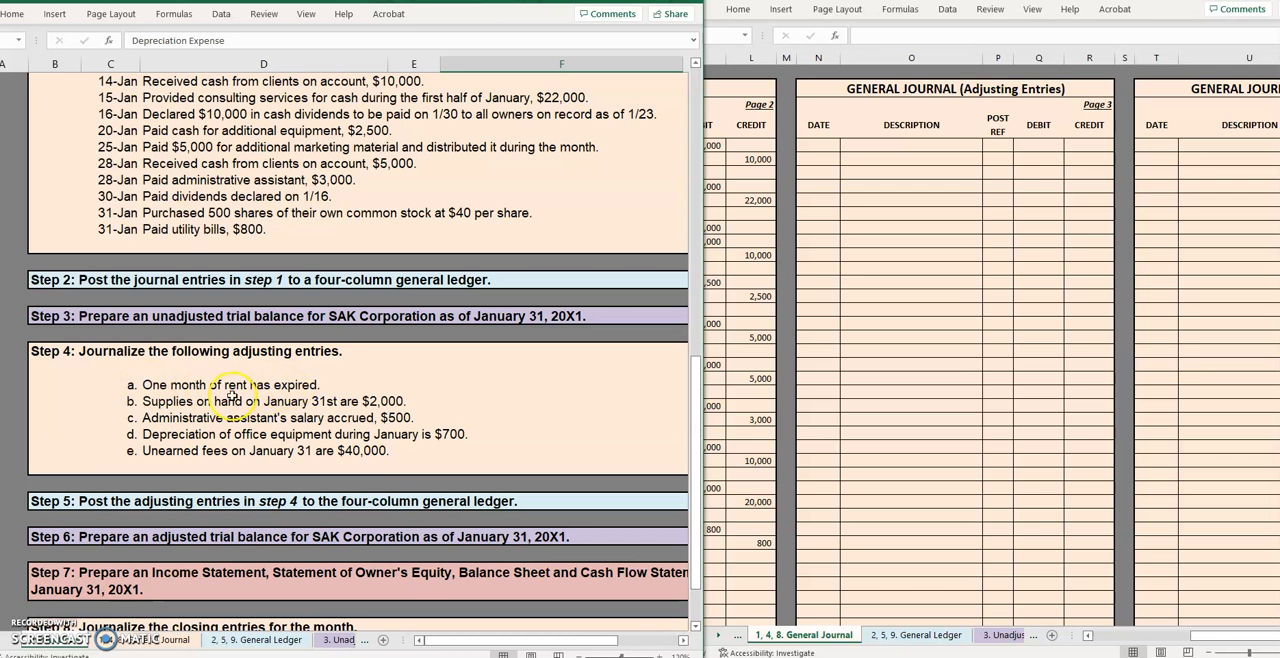
mouse_move(444, 404)
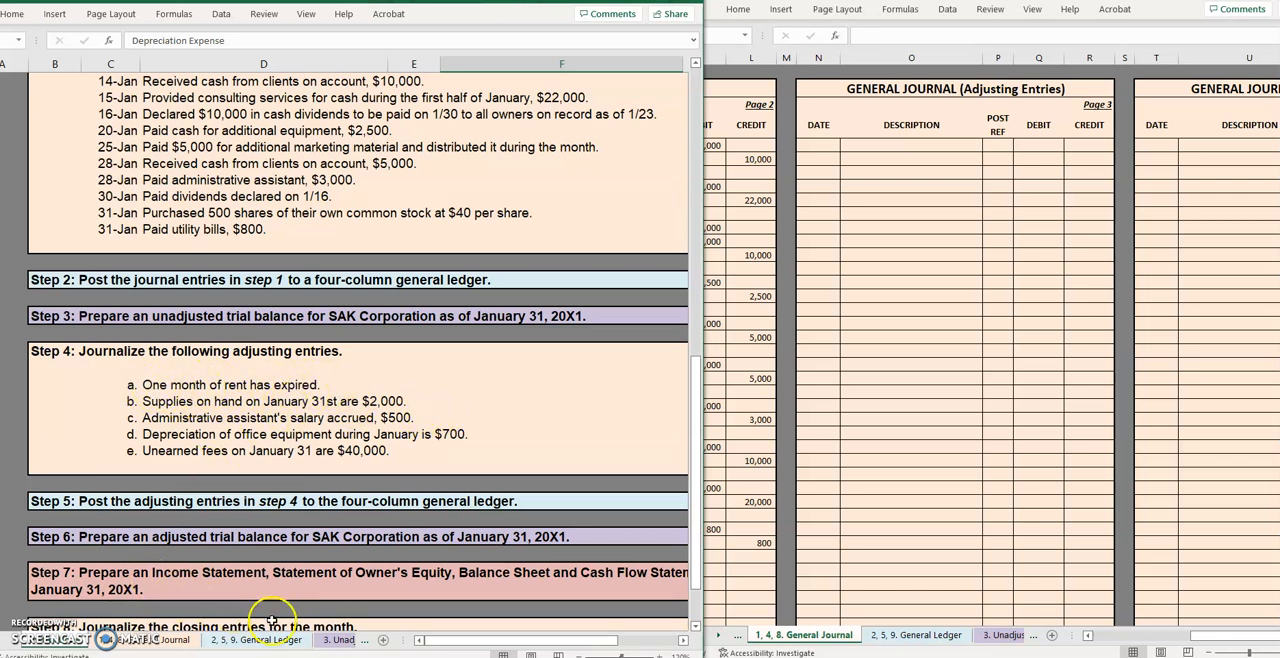
left_click(218, 640)
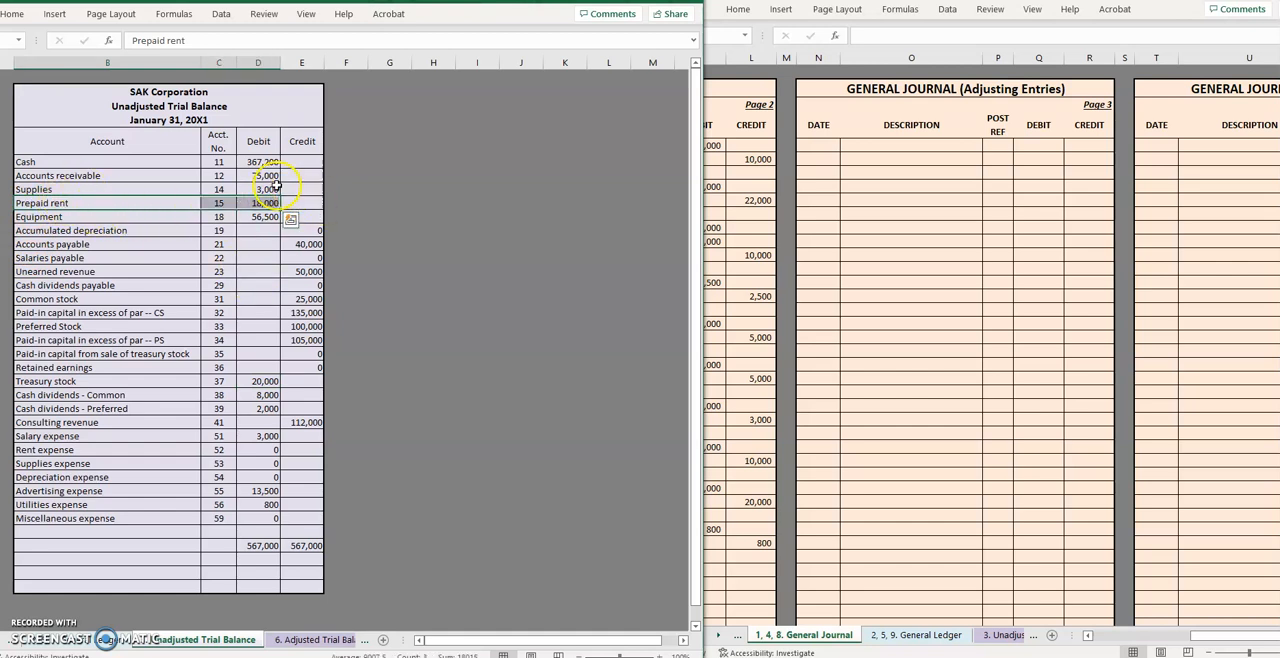
left_click(258, 190)
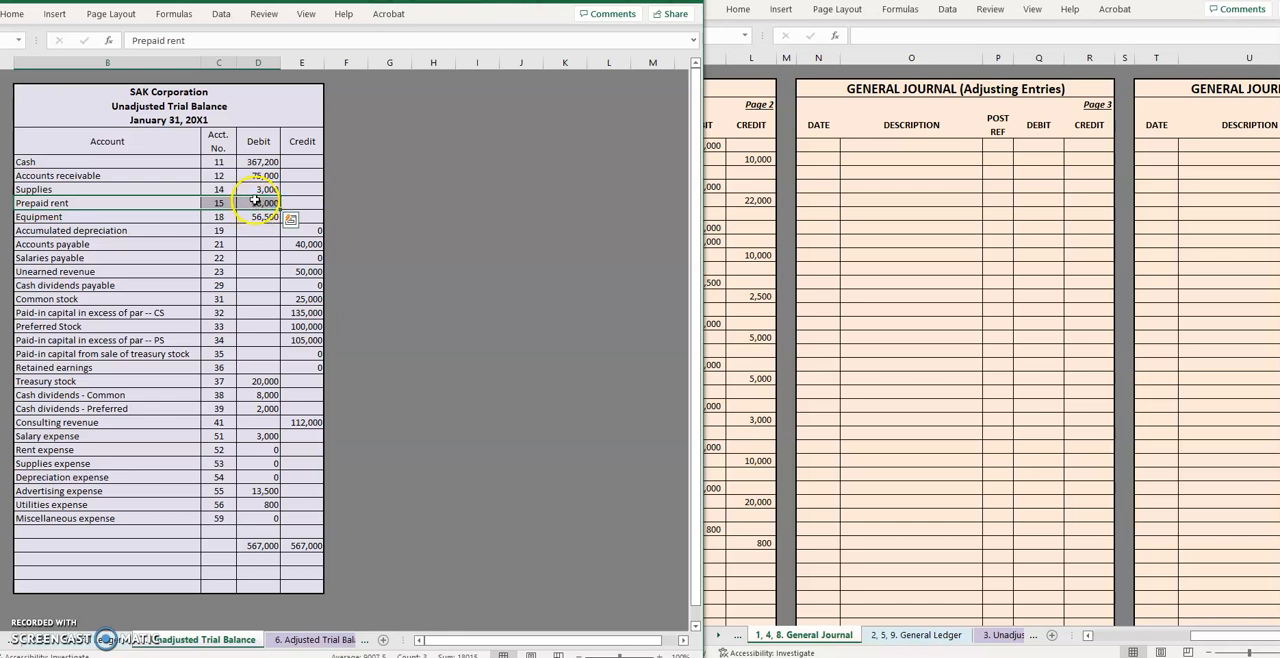
type("18,000")
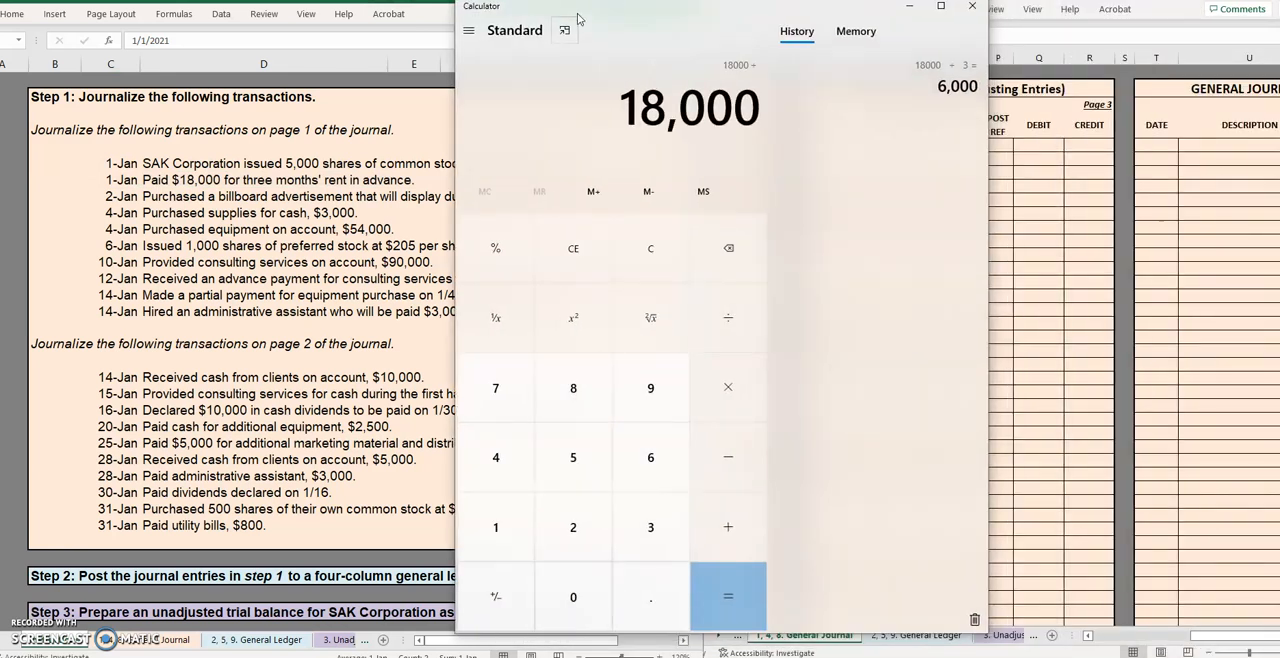
Divide 18,000 by 3 to get 6,000 one-month rent, then close Calculator
left_click(650, 528)
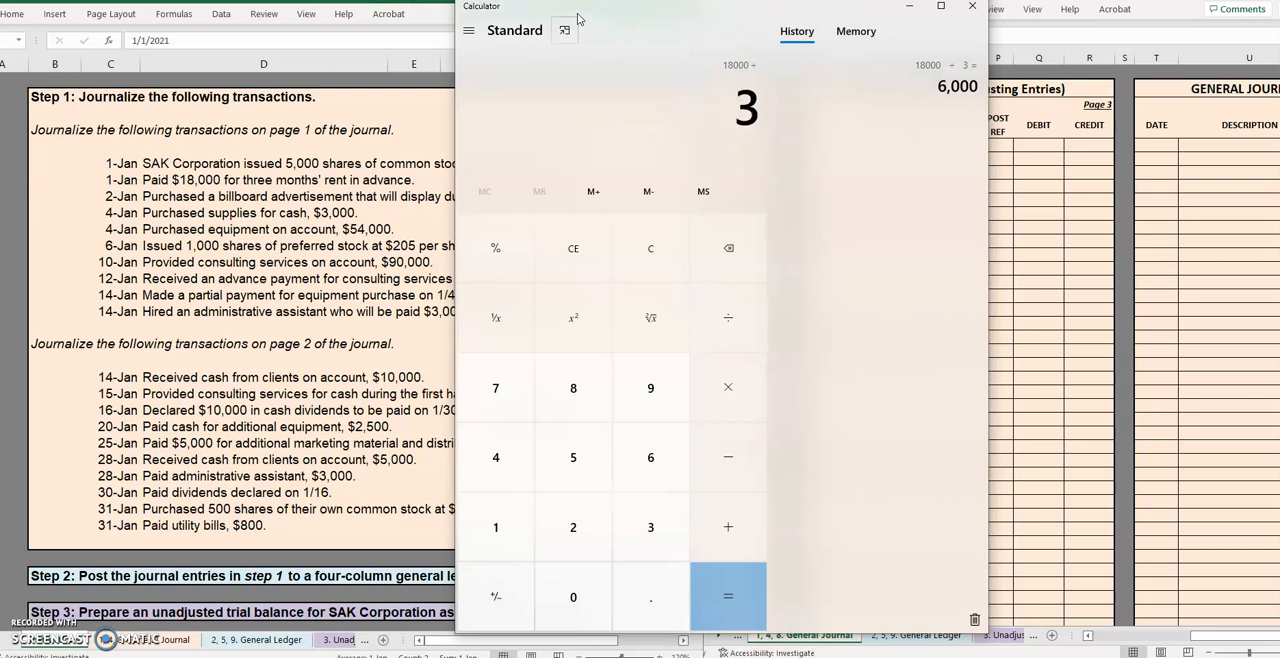
left_click(728, 596)
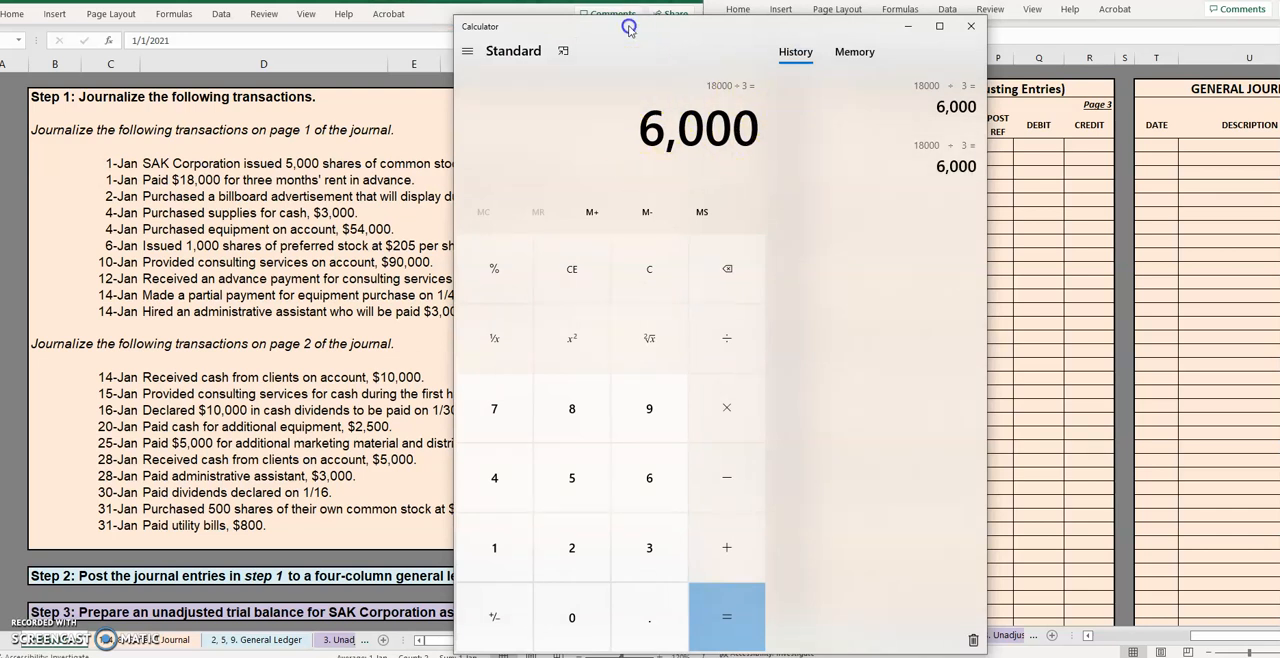
left_click(968, 24)
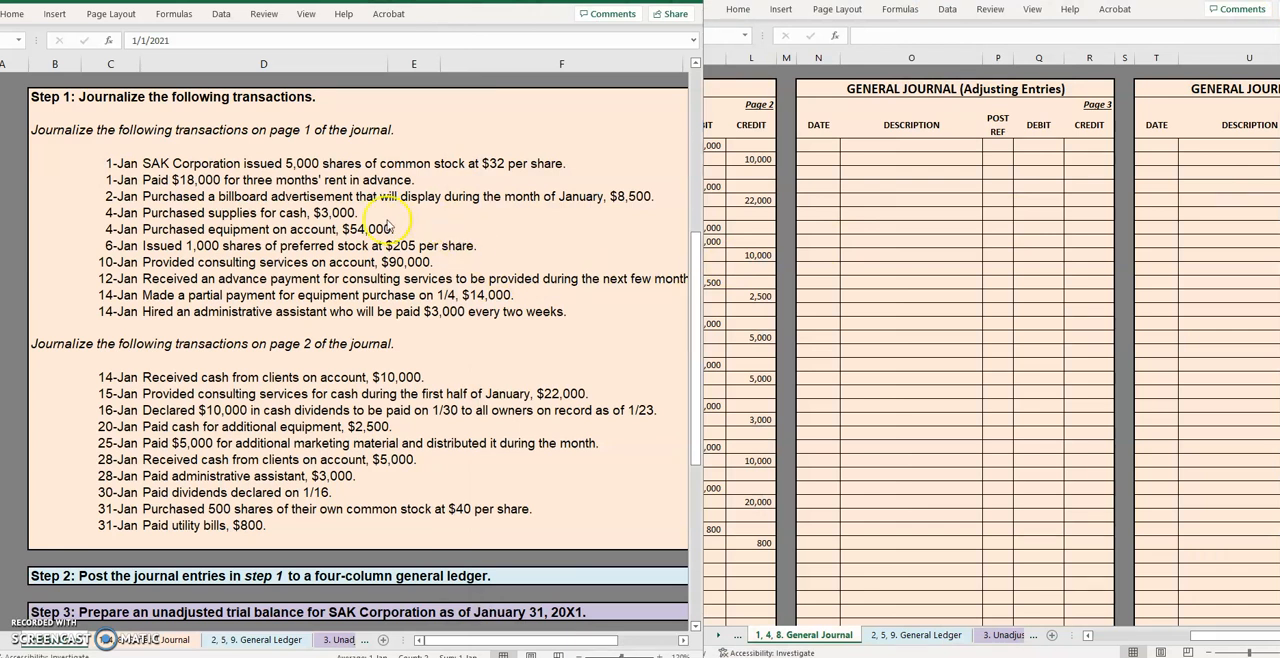
mouse_move(324, 468)
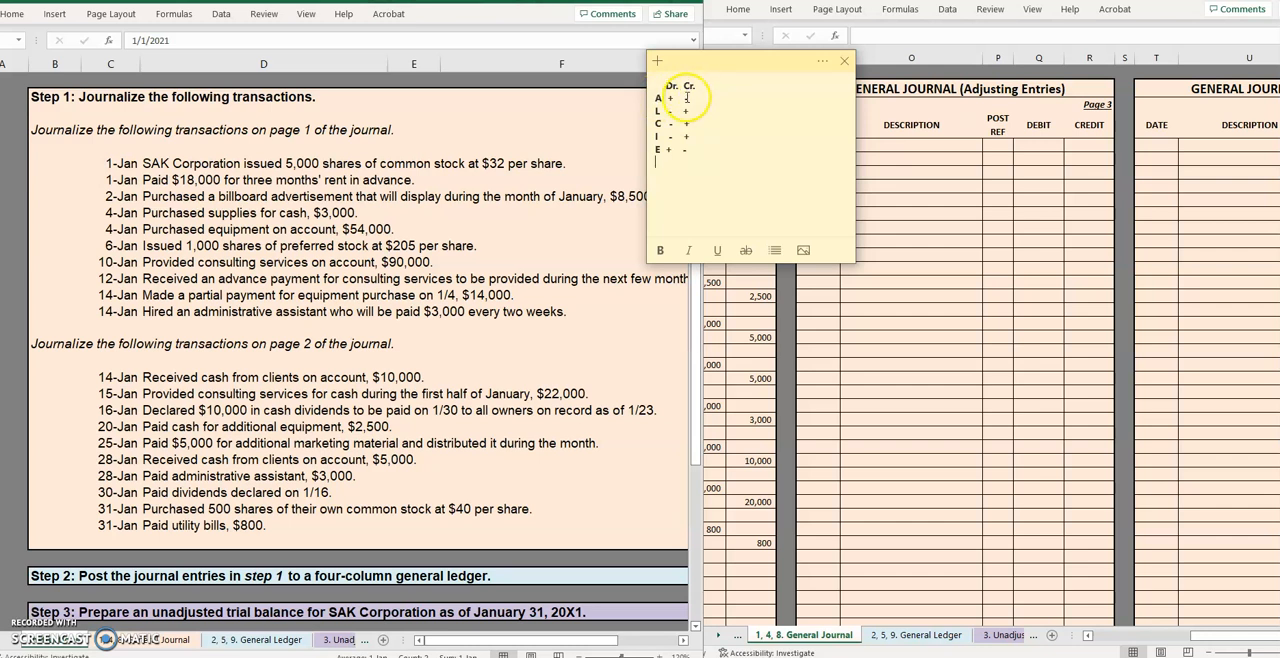
Enter the 31-Jan entry: Rent expense debit 6,000, Prepaid rent credit 6,000
type("1-Jan")
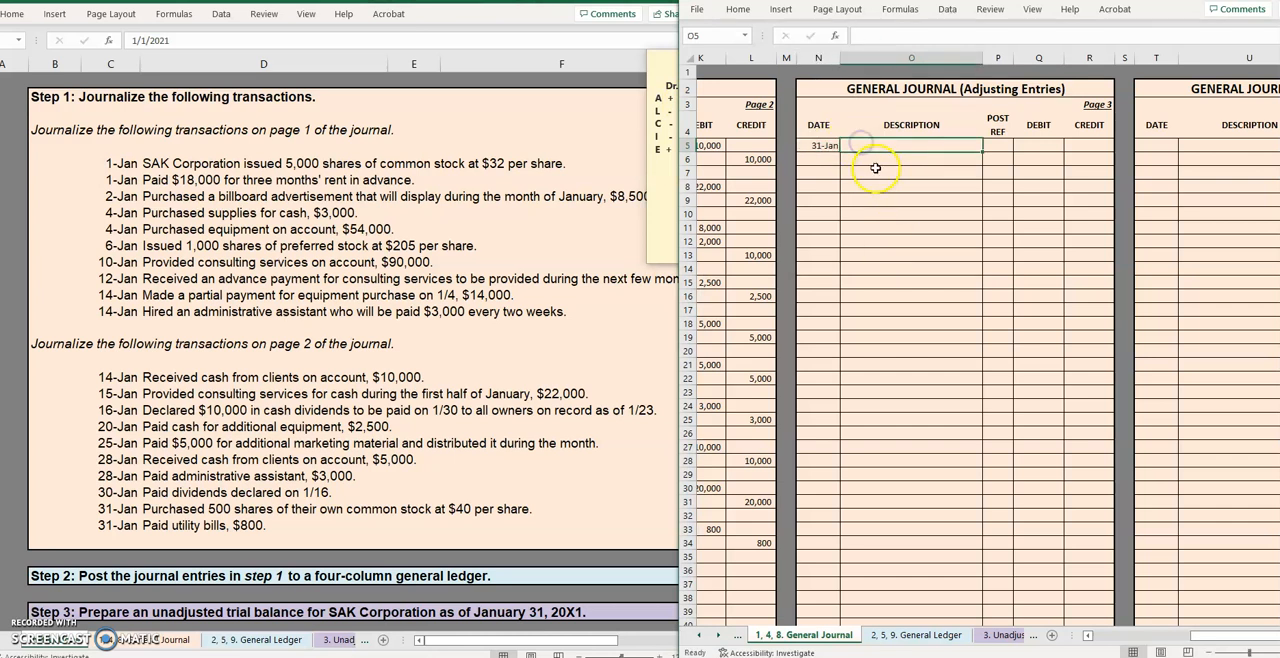
type("Prepaid rent")
left_click(1088, 158)
type("6,000")
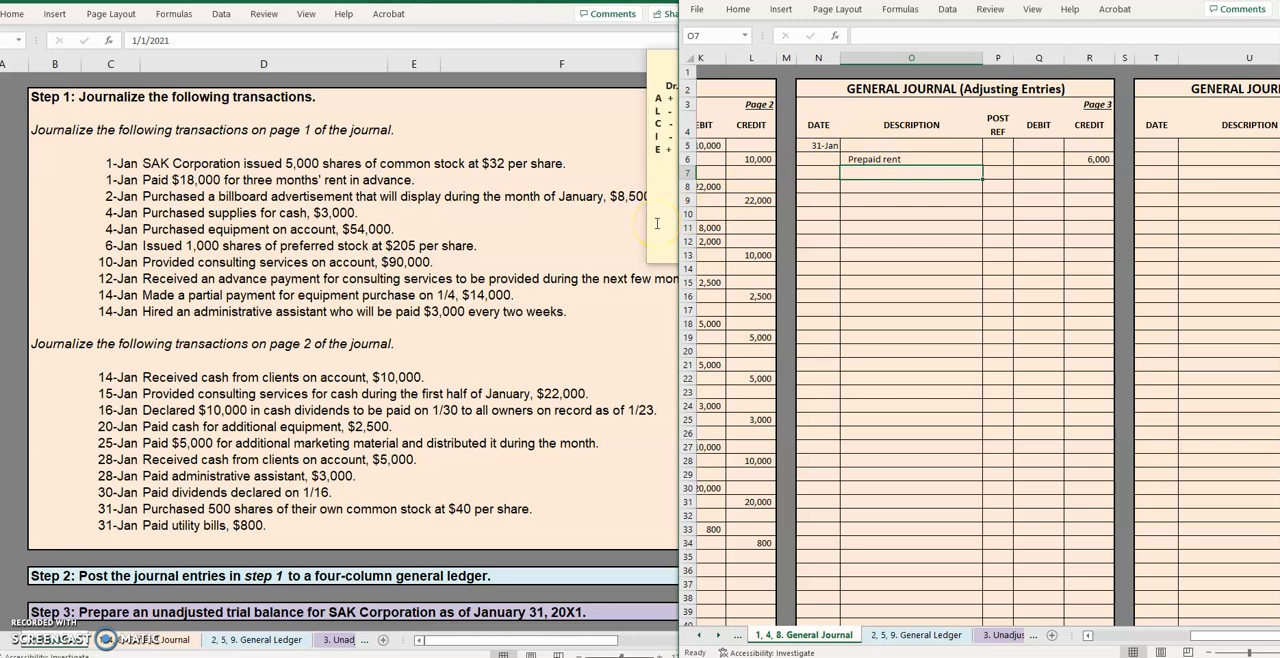
mouse_move(700, 108)
type("RE")
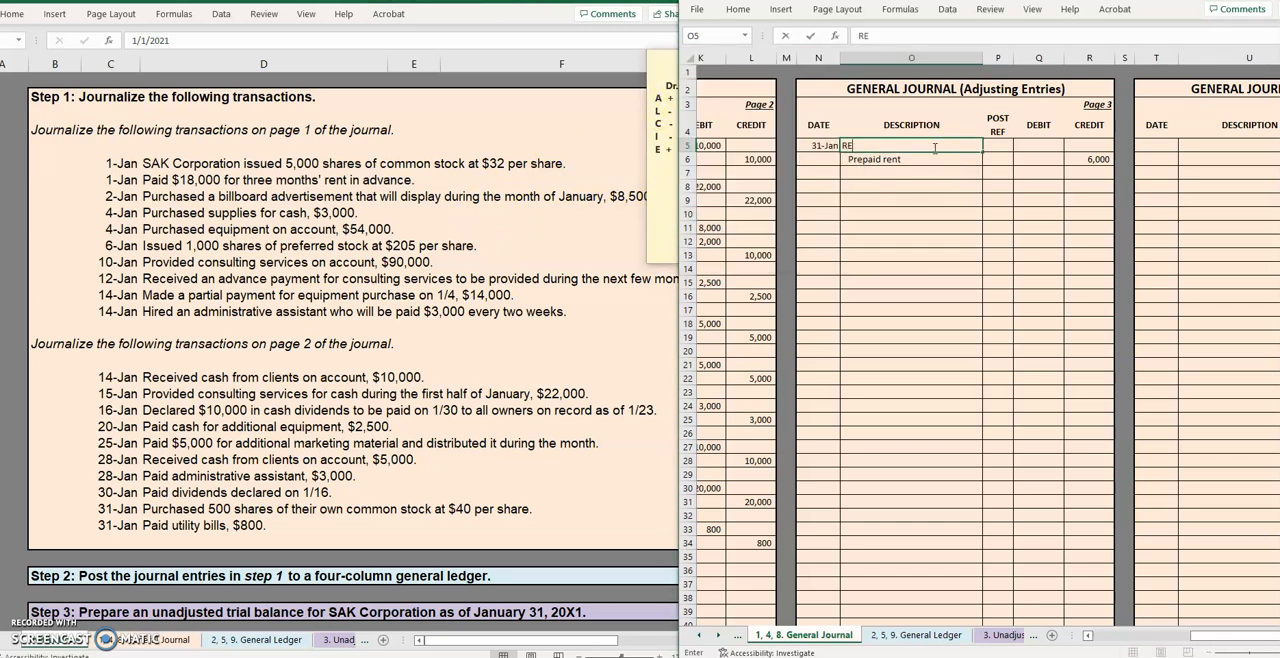
type("60")
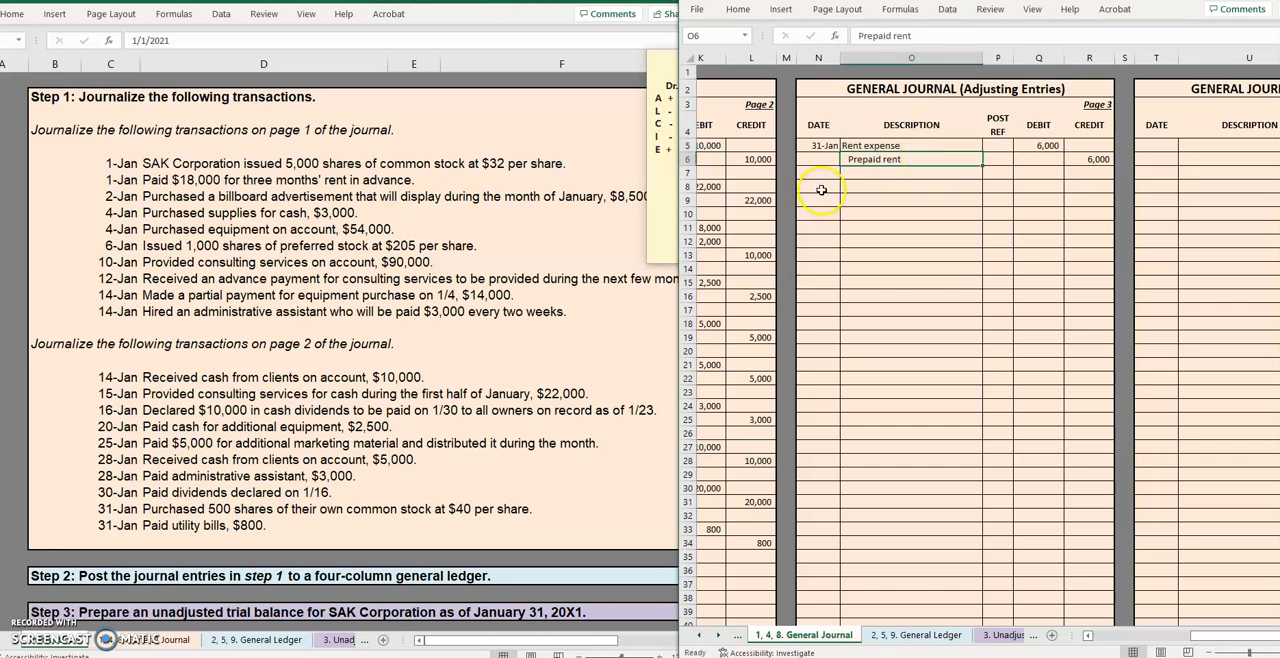
type("31-Jan")
type("=")
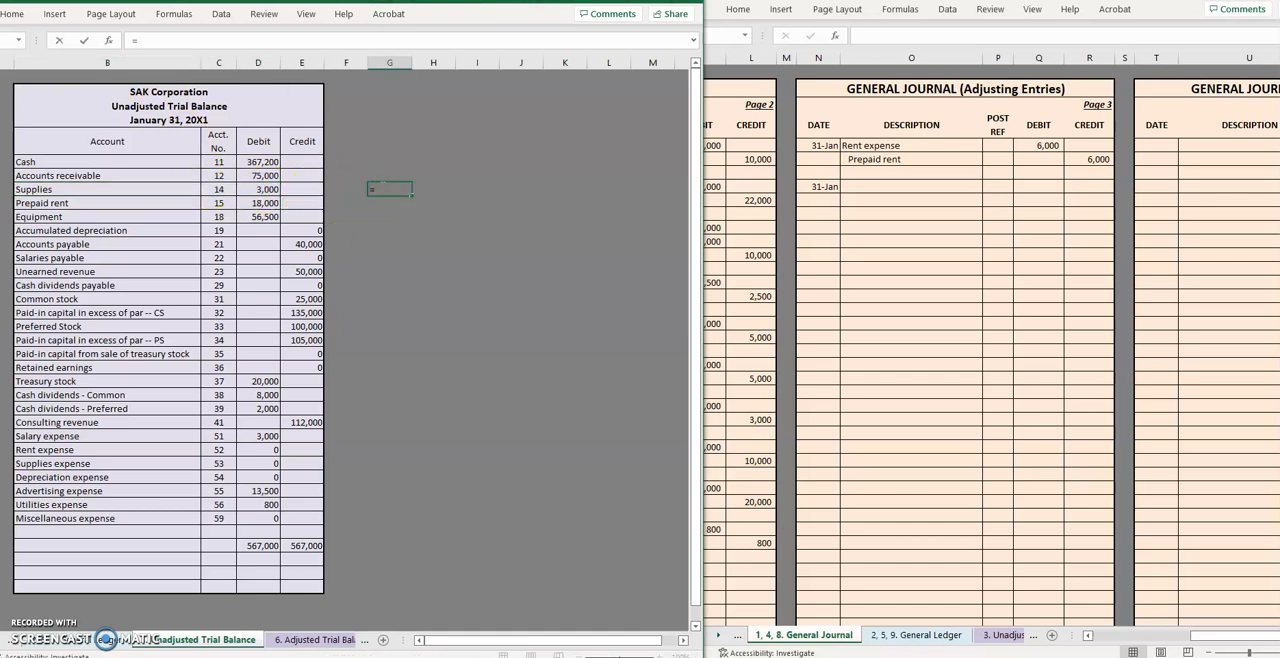
Compute 3000-2000 to find the 1,000 supplies used for the adjustment
type("3000-2000")
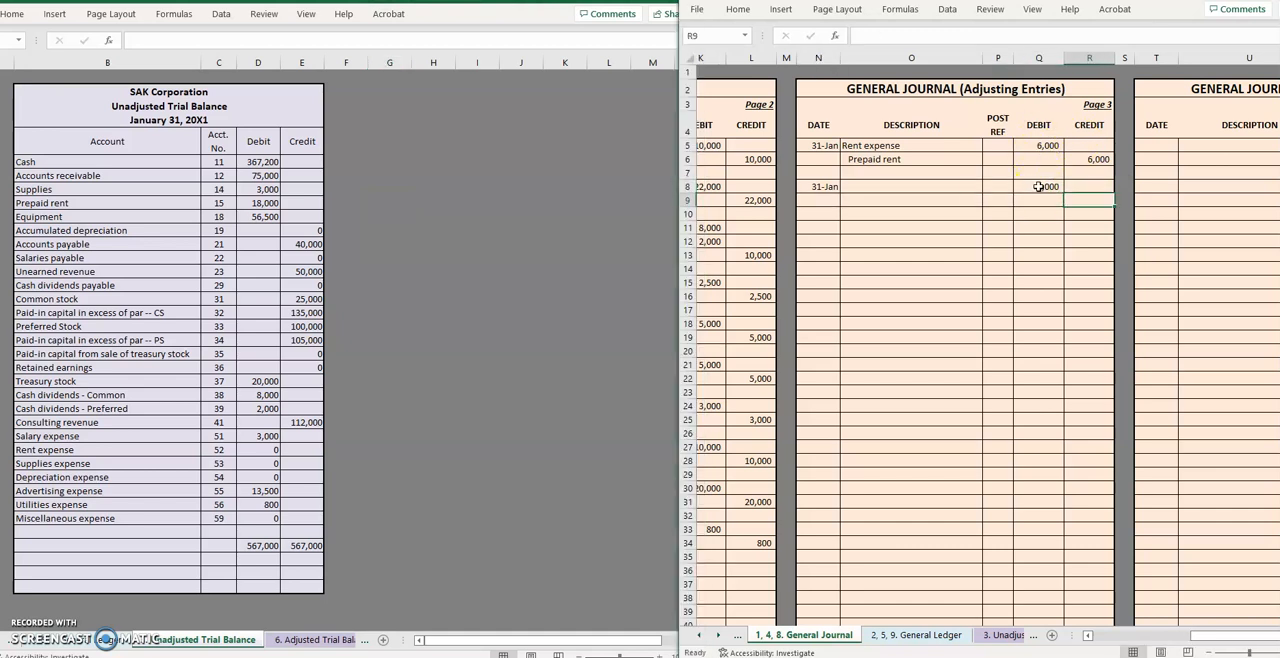
Enter 1,000 credit and label the lines Supplies expense and Supplies, with the reminder note reopened
type("1000")
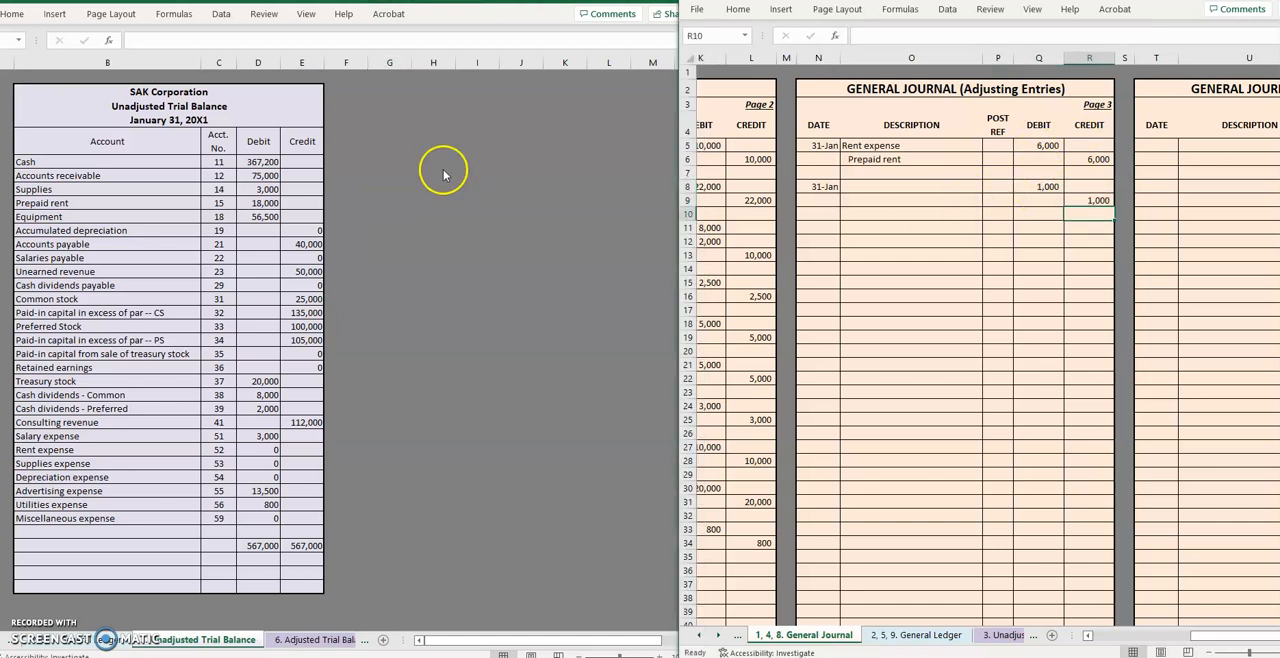
left_click(258, 190)
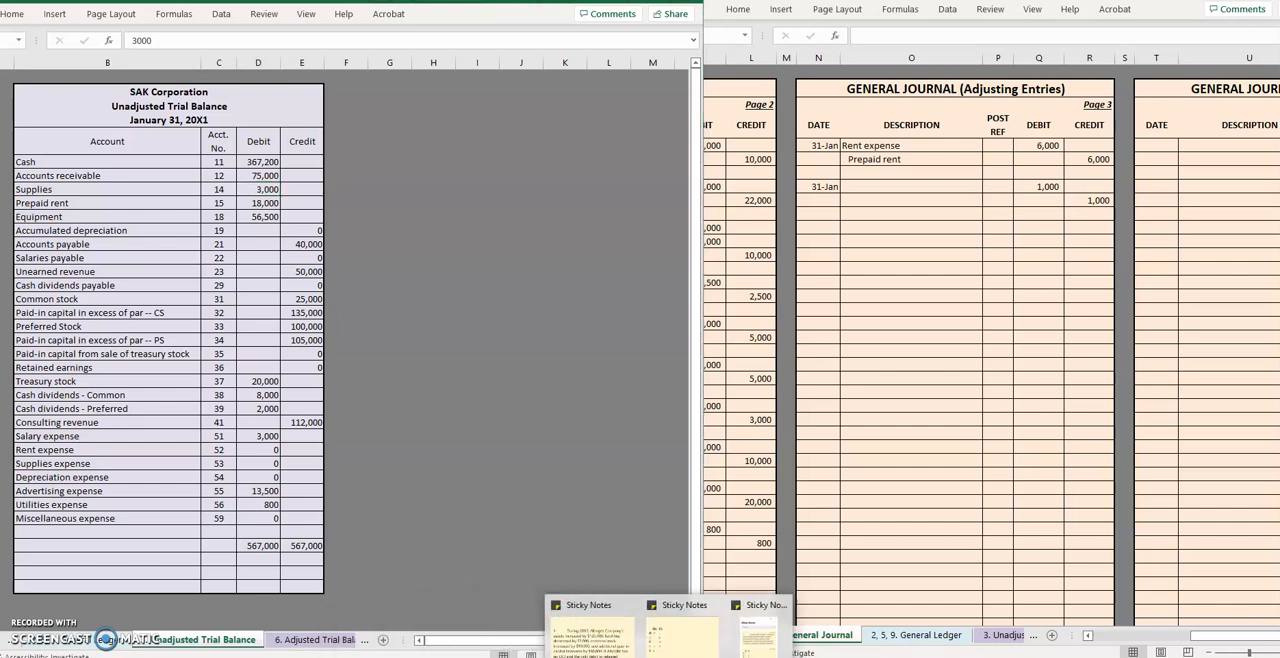
left_click(758, 604)
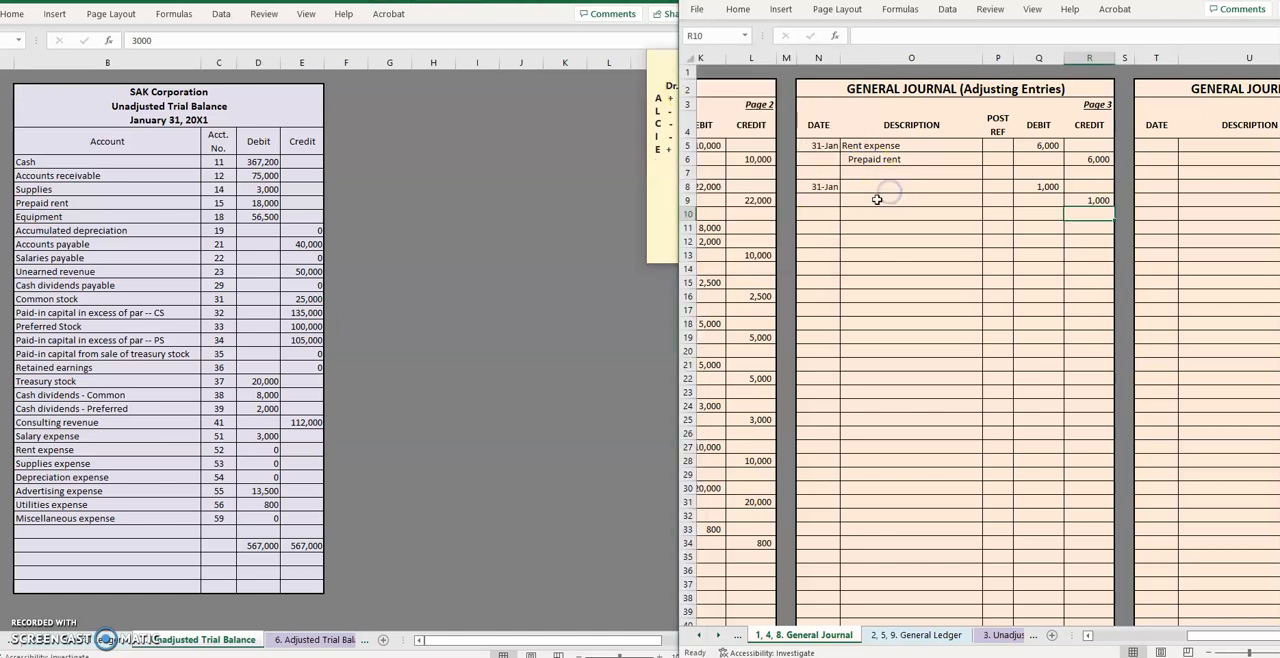
type("Supplies")
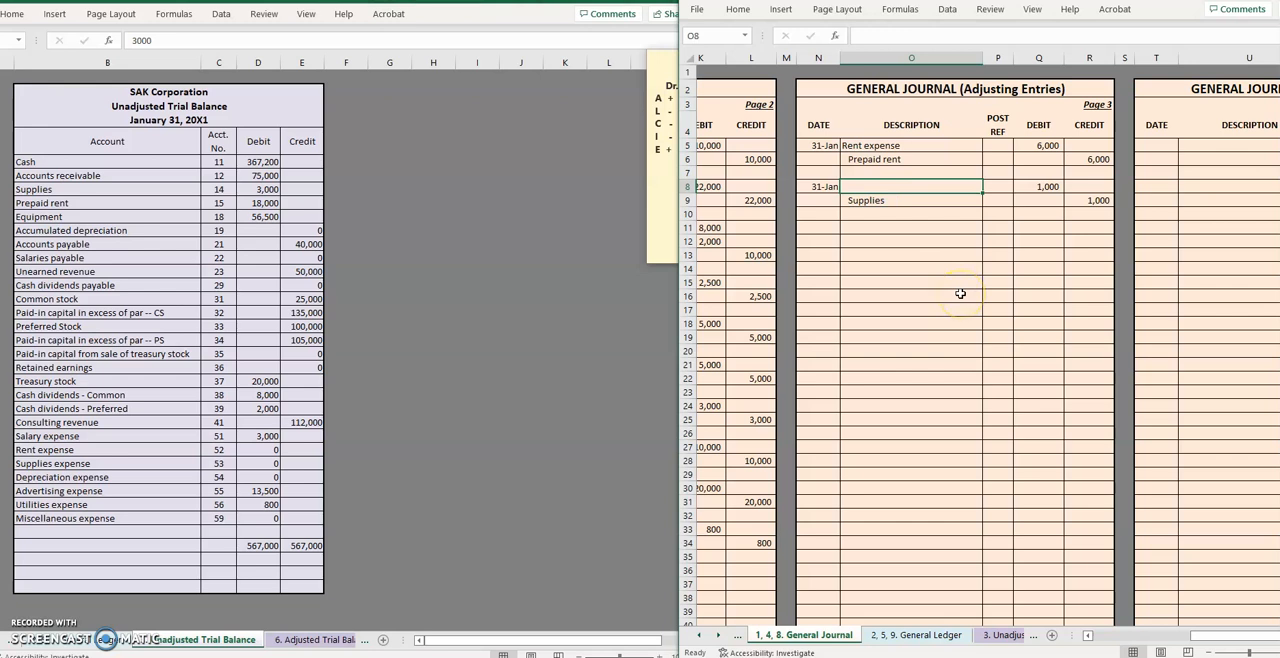
type("Supplies expense")
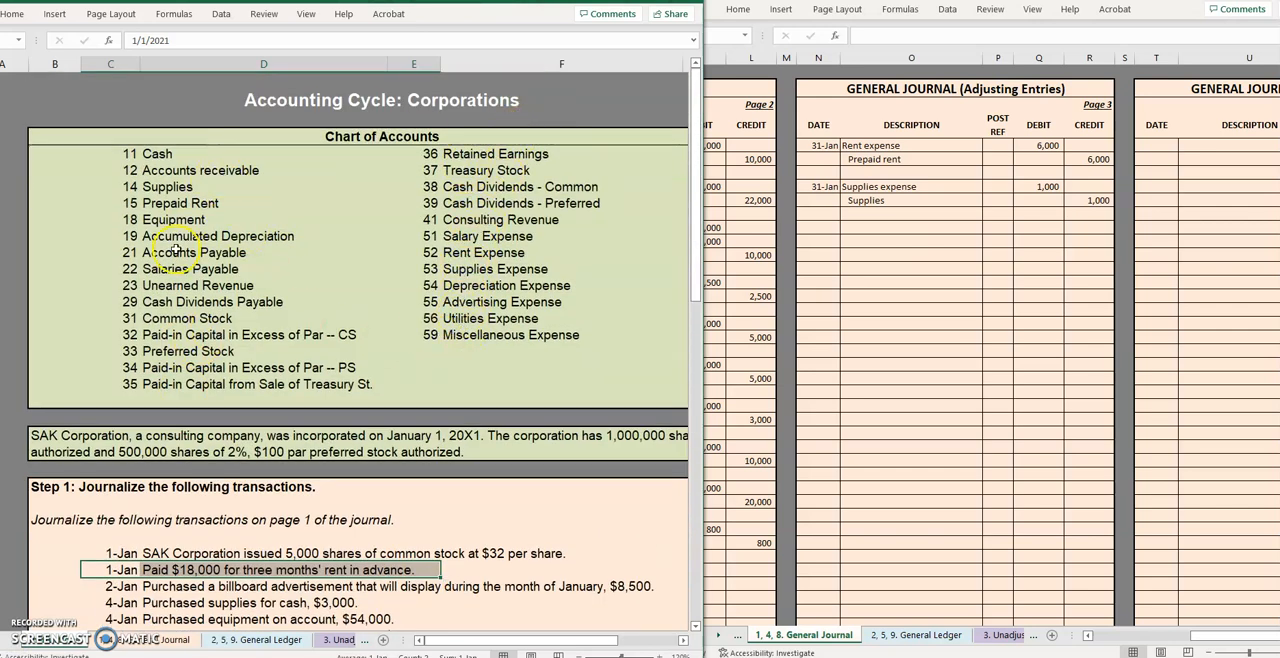
Enter 1/31 Salary expense debit 500 with Salaries payable below, then date the next entry 1/31
scroll("down", 3)
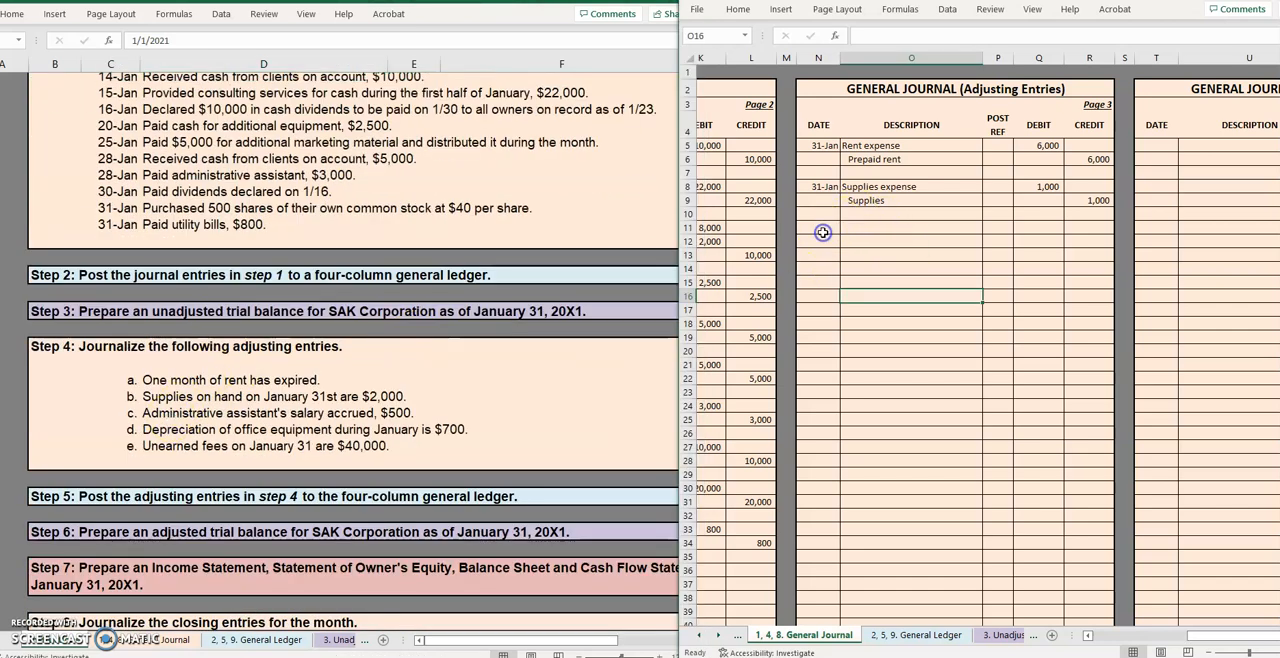
type("1/31")
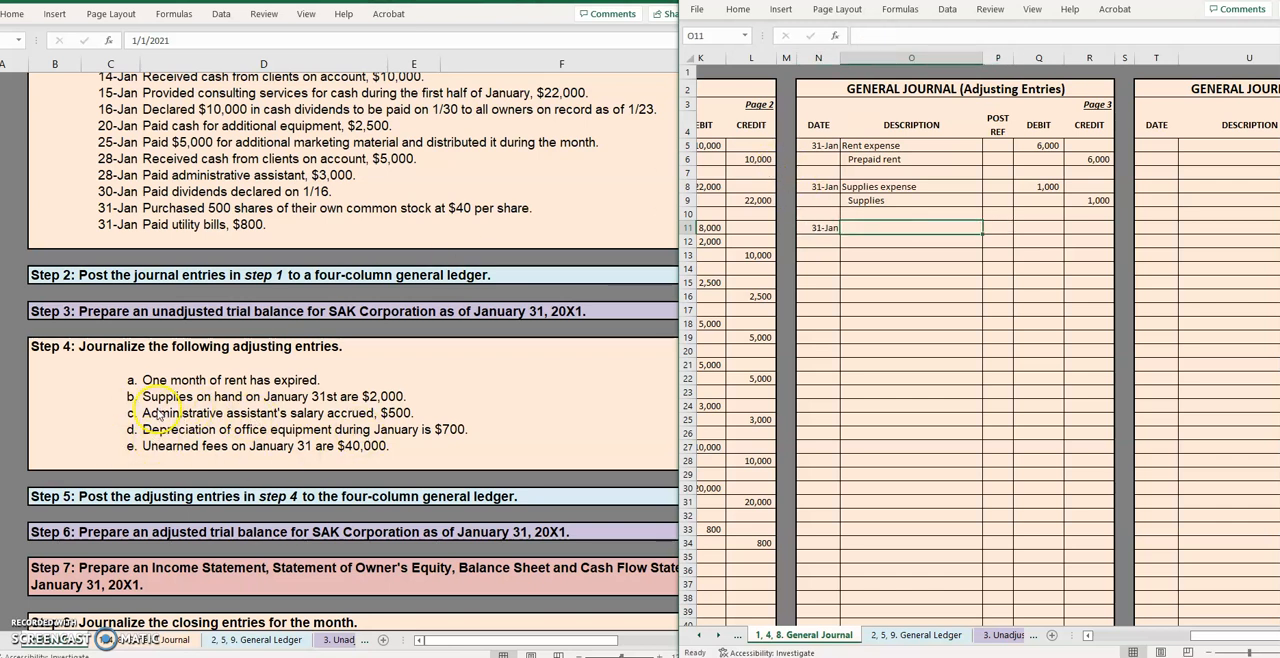
mouse_move(320, 428)
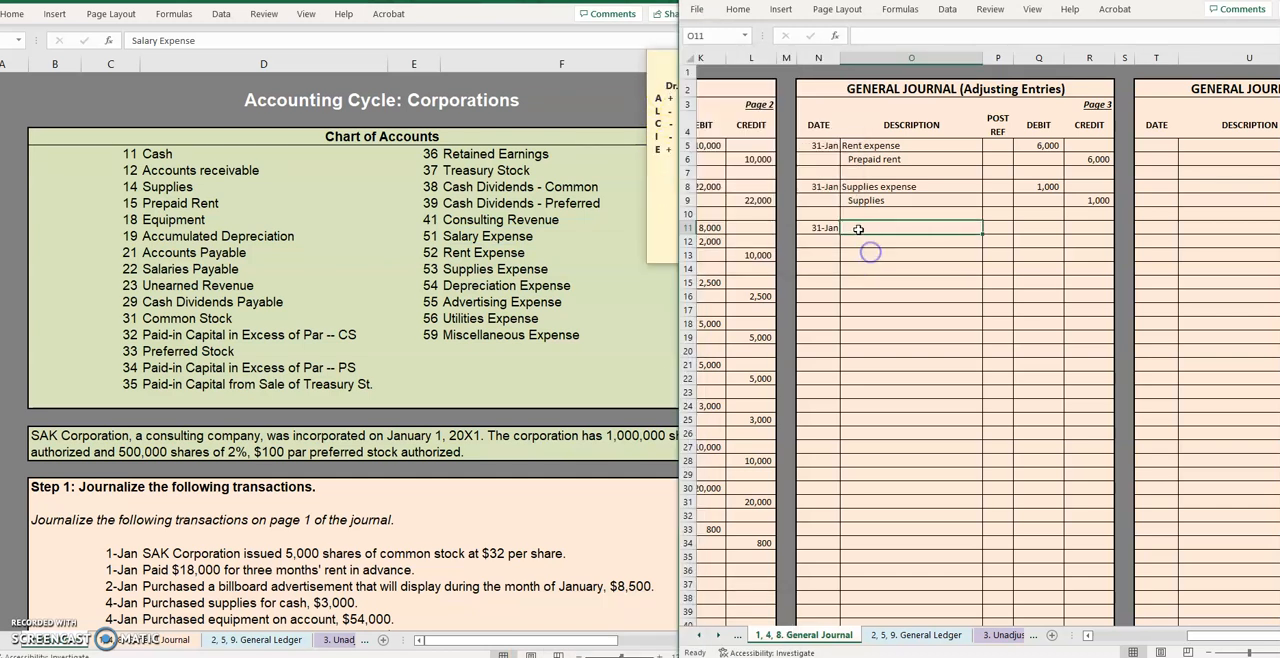
type("Salary ex")
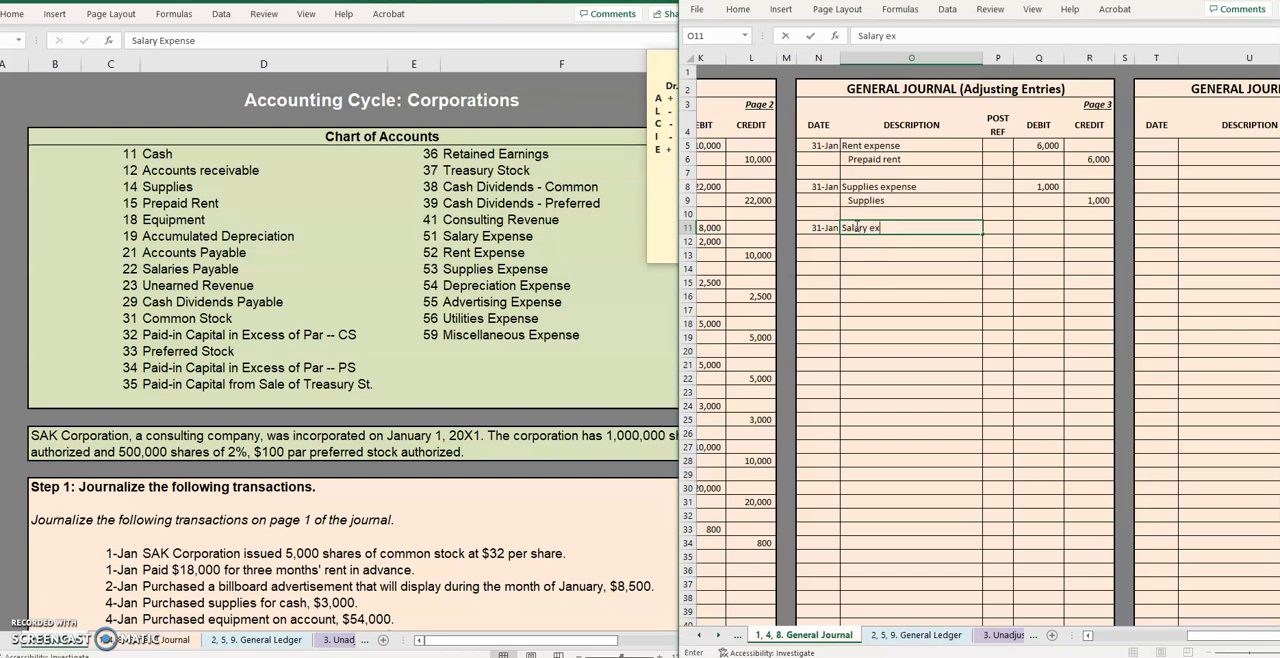
type("500")
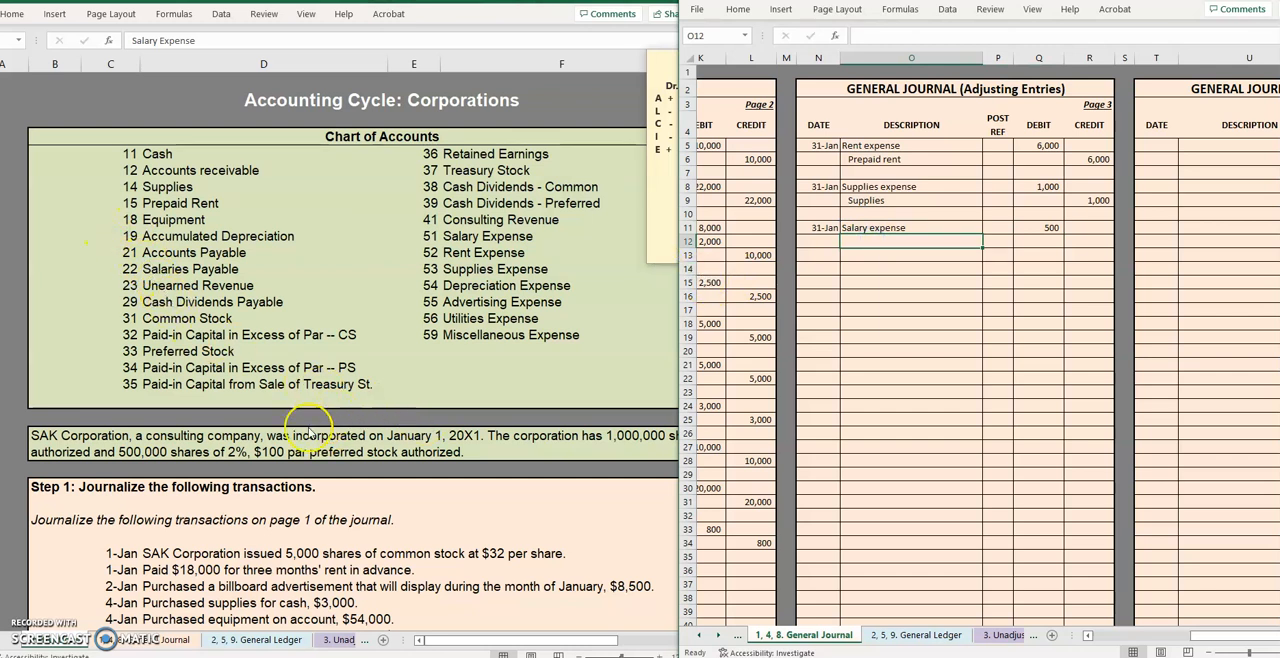
mouse_move(250, 418)
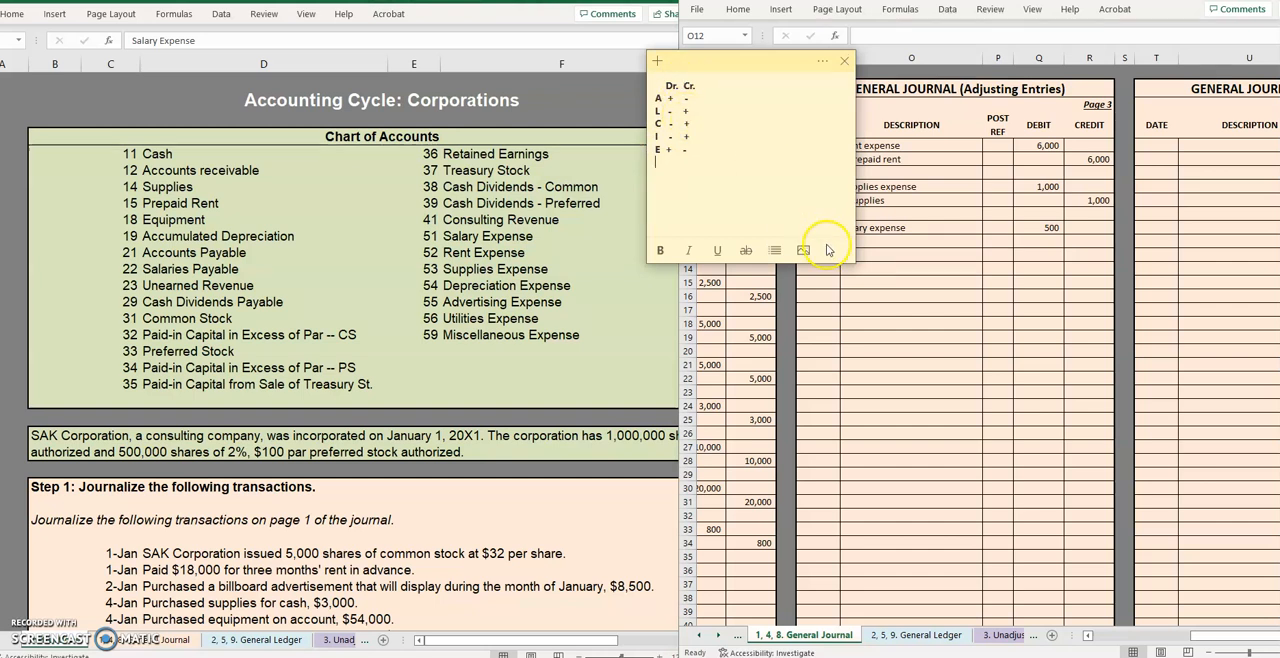
type("Salary expense")
left_click(1088, 242)
type("500")
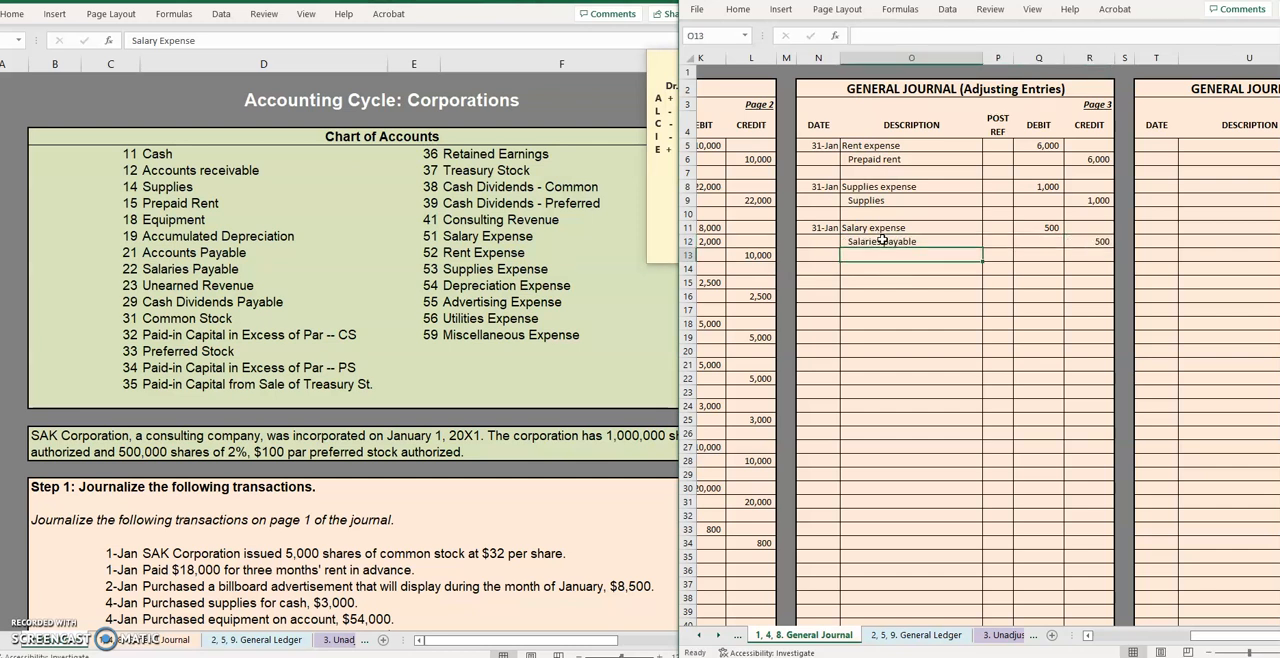
type("1/31/2022")
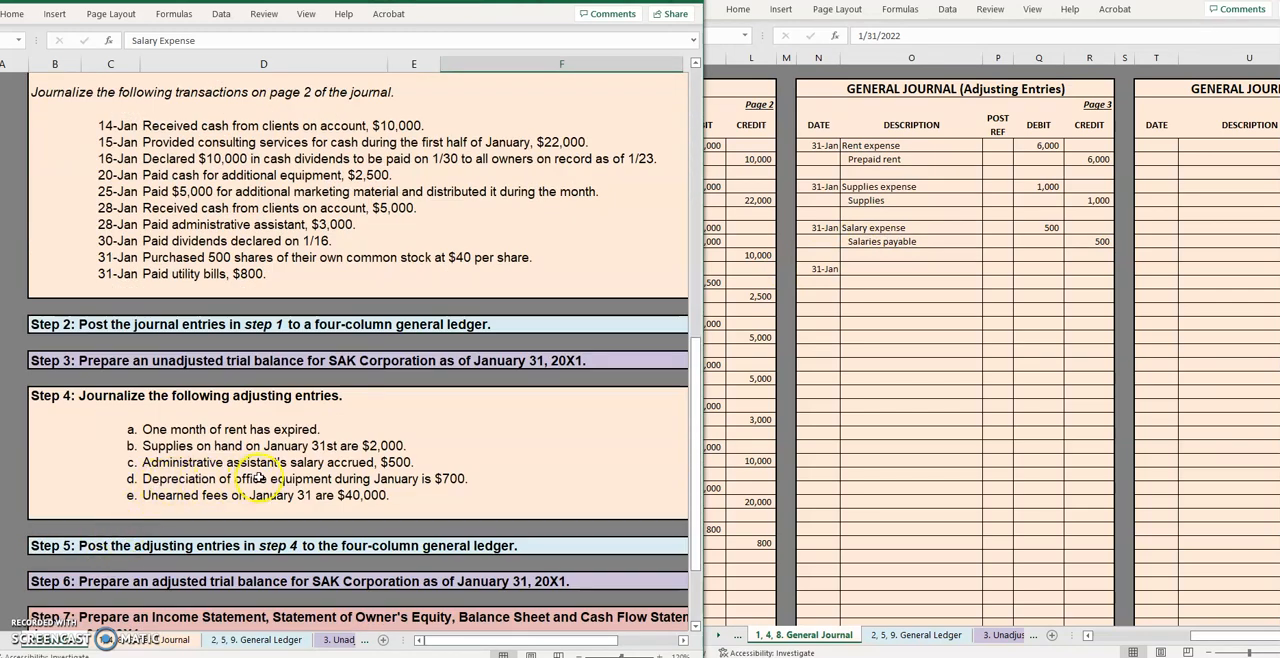
mouse_move(444, 478)
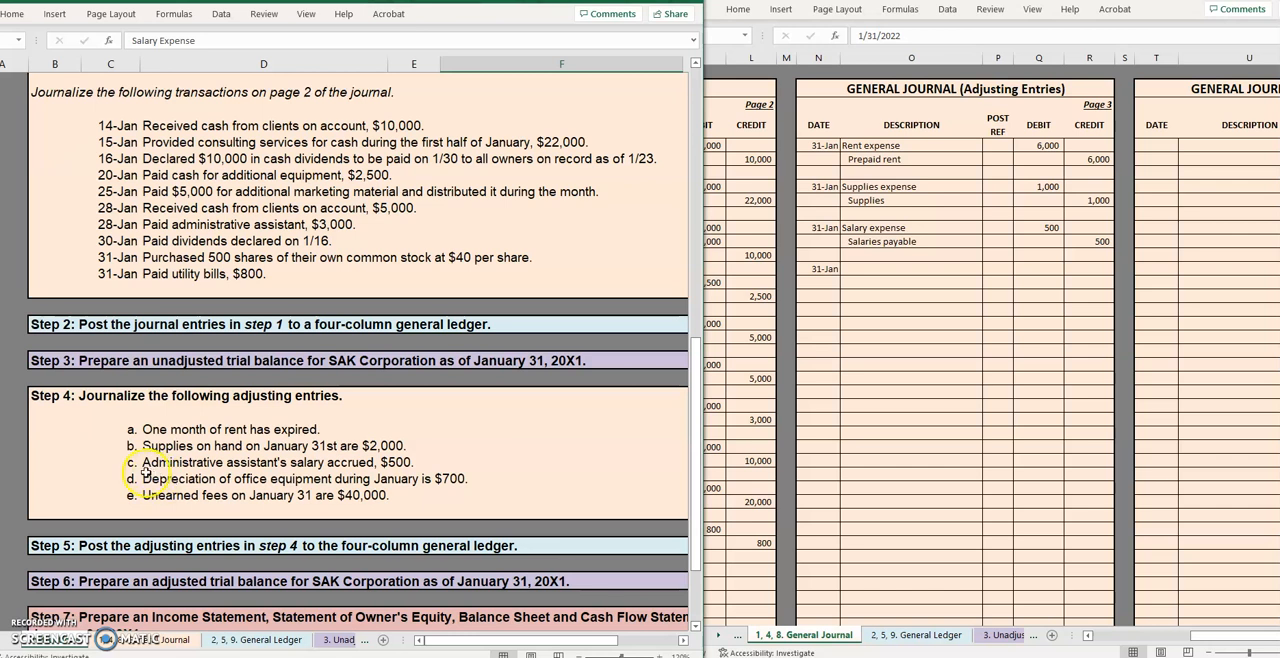
mouse_move(210, 478)
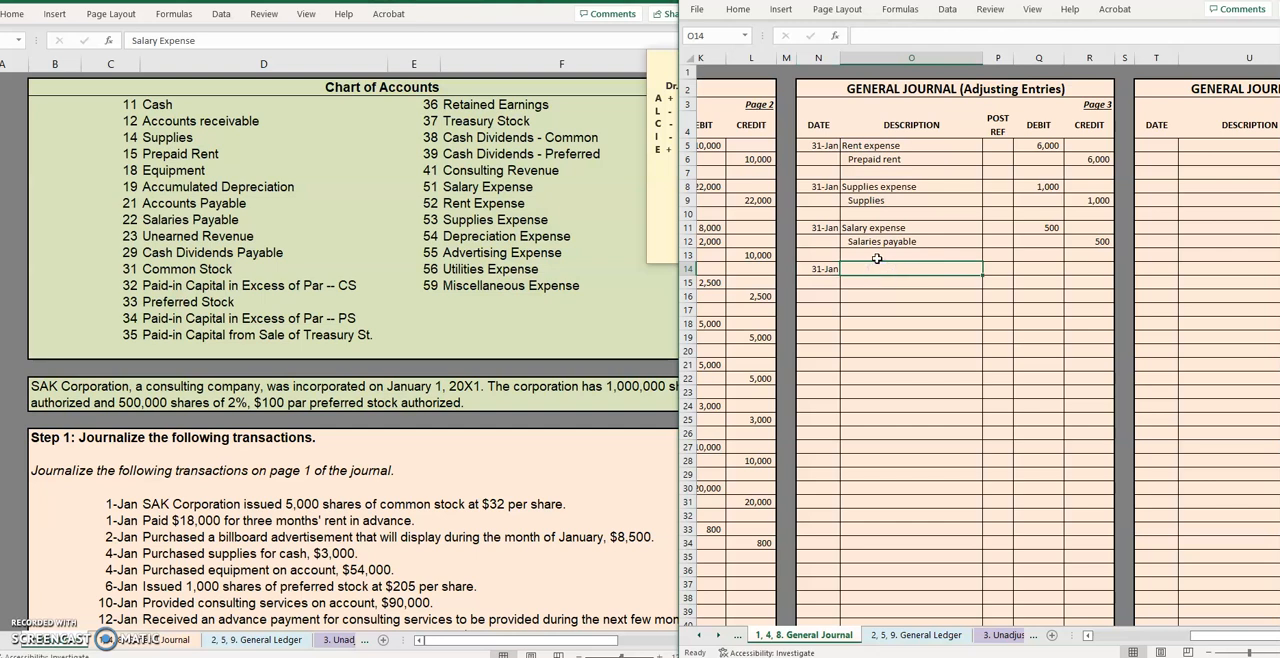
Enter Depreciation expense with a 700 debit on the 31-Jan line
type("Depreciation expense")
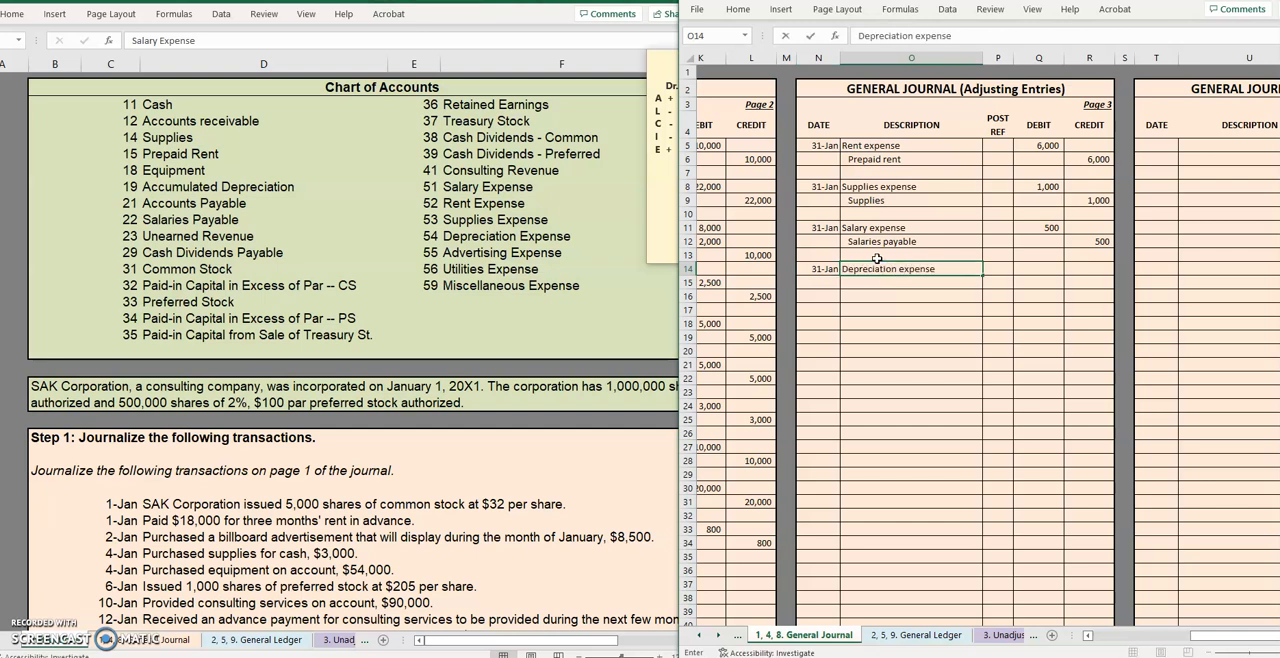
type("700")
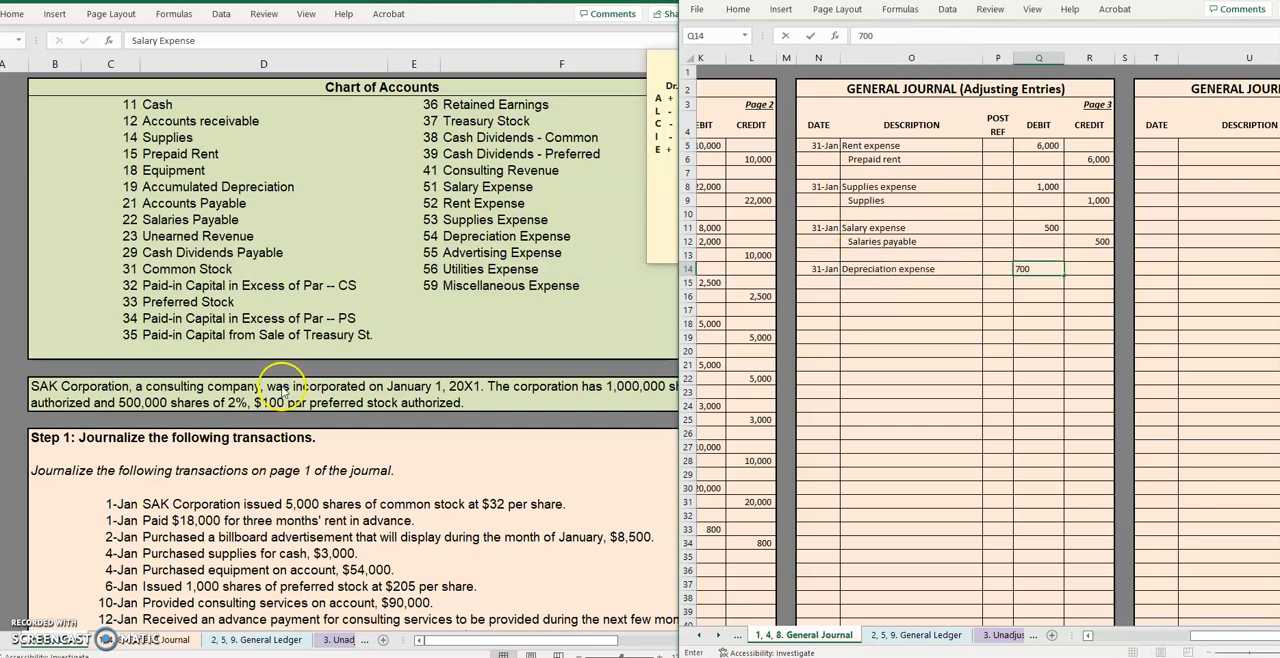
scroll("down", 3)
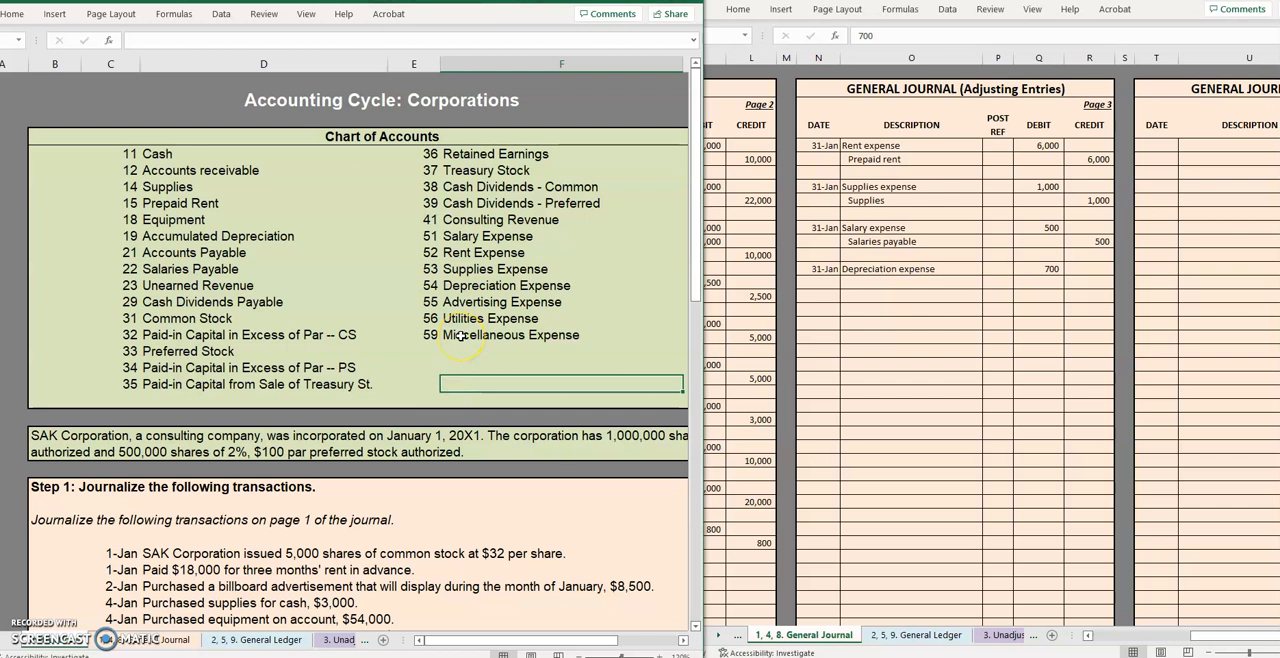
mouse_move(428, 492)
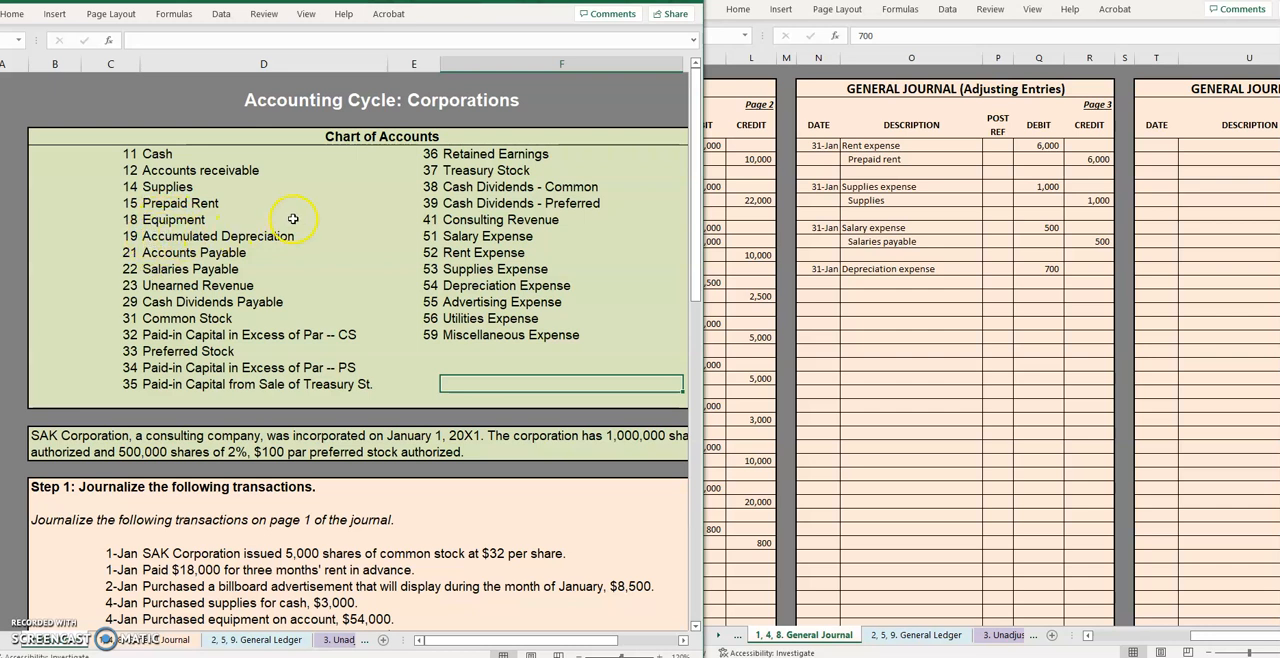
mouse_move(252, 246)
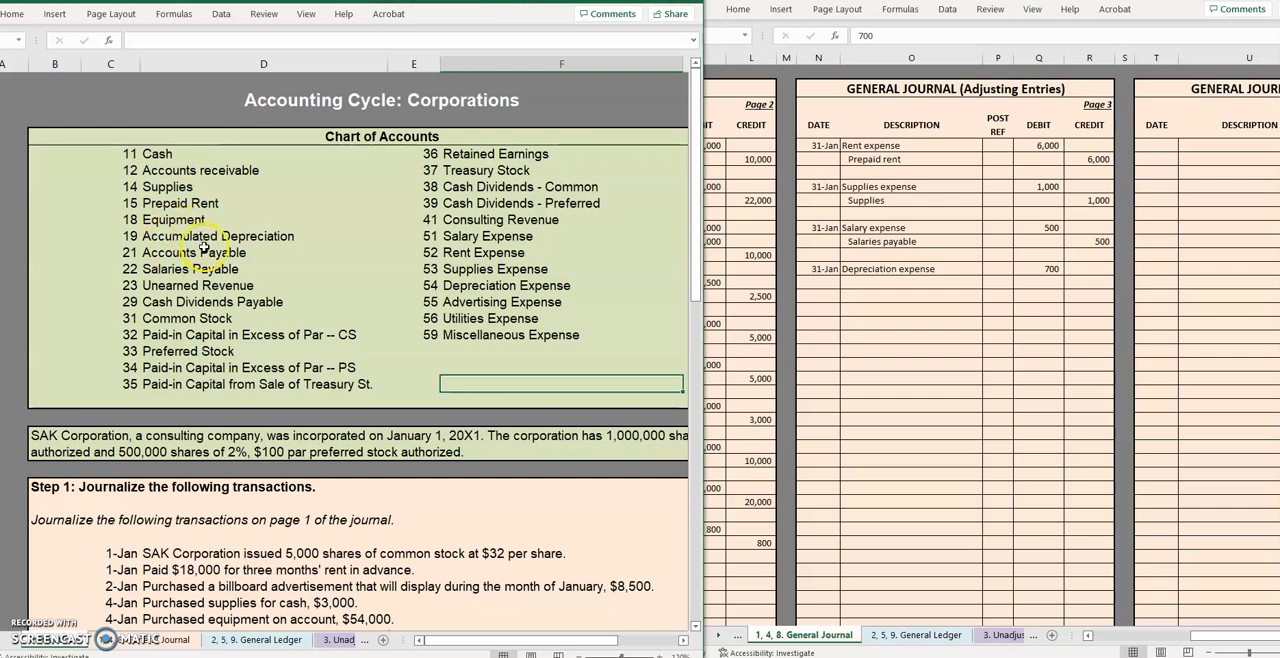
mouse_move(238, 240)
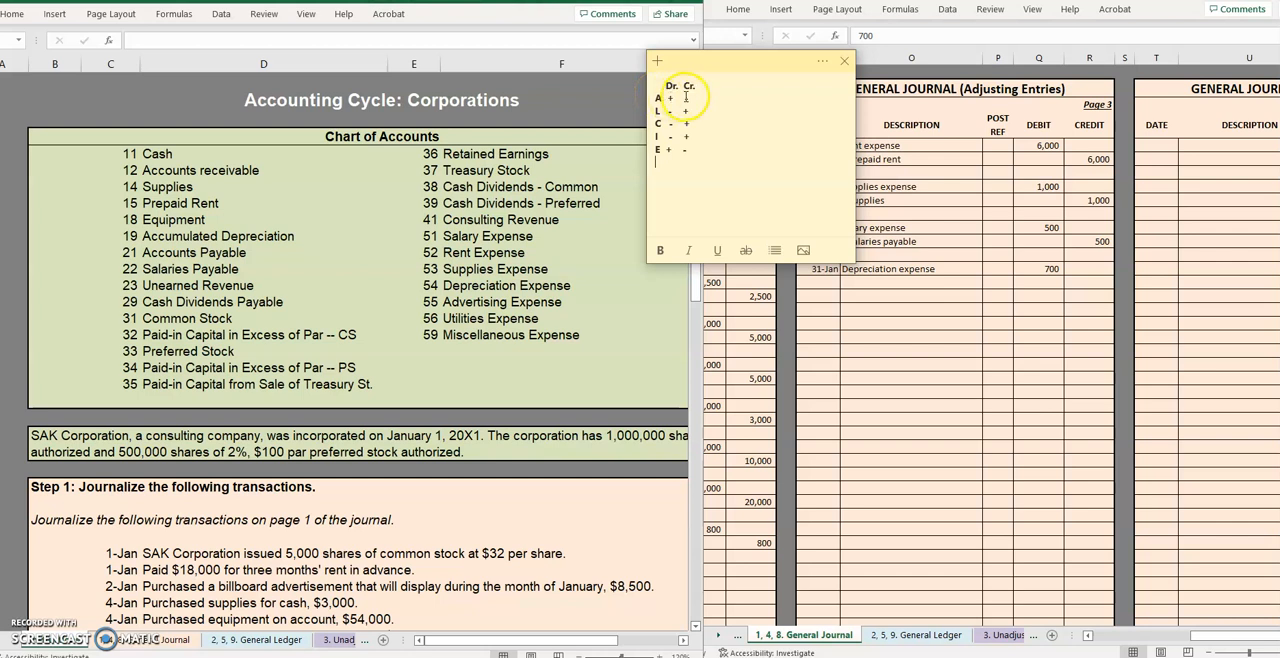
mouse_move(660, 98)
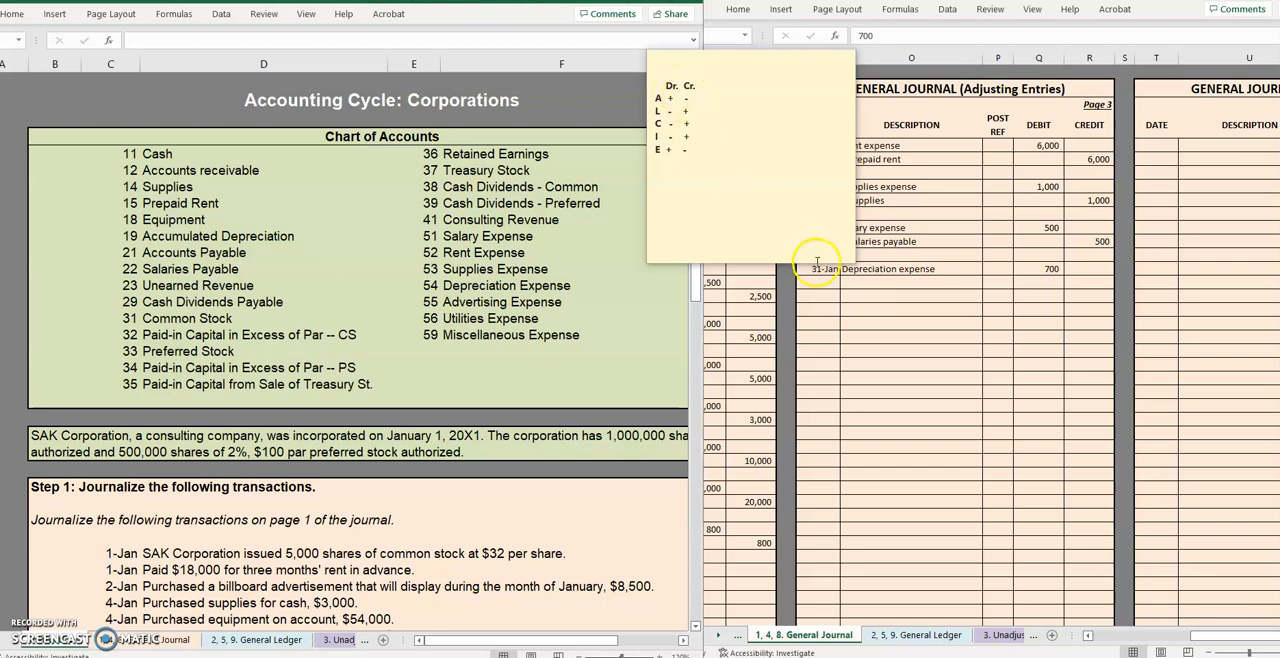
Enter Accumulated depreciation with a 700 credit on the line below
left_click(880, 282)
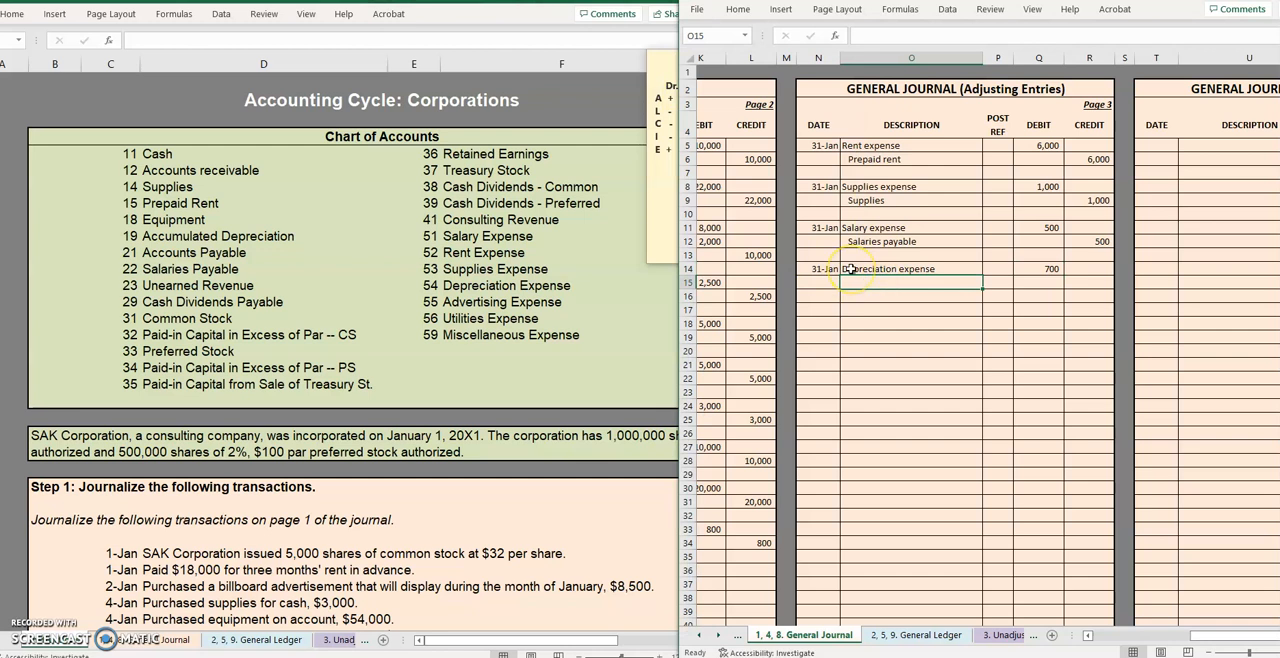
type("Accumulated depreciation")
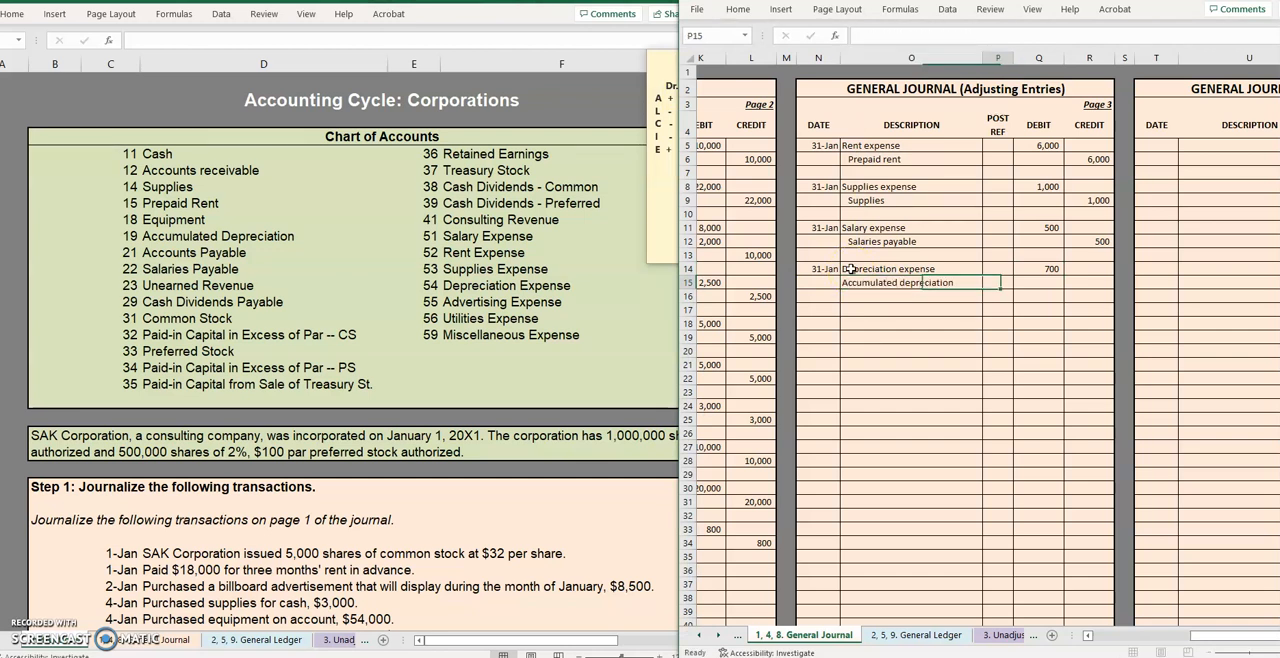
type("700")
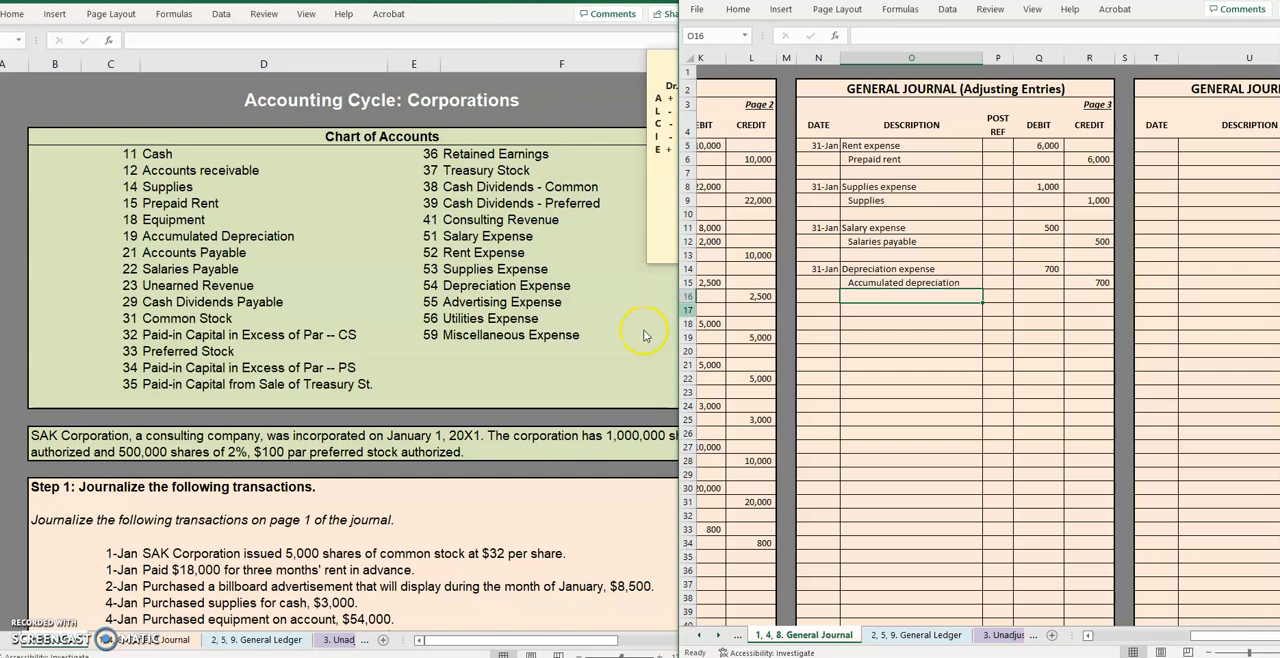
mouse_move(816, 304)
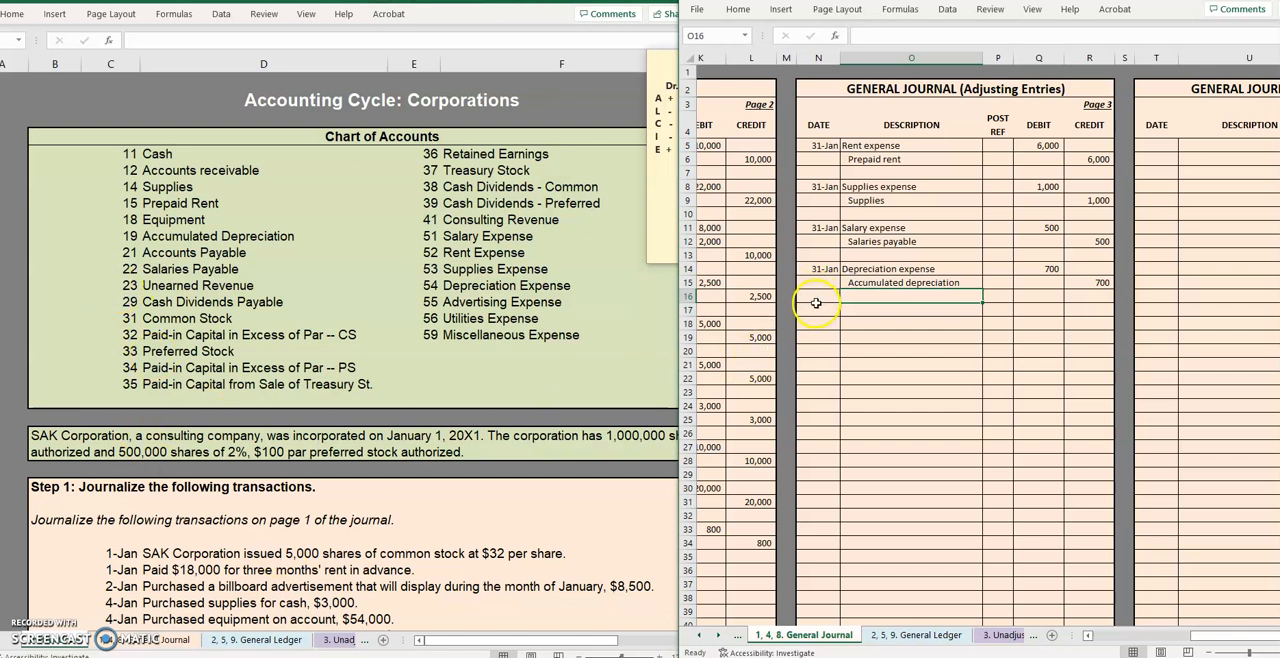
Date the next entry 1/31 and check an account balance on the unadjusted trial balance
type("1/31")
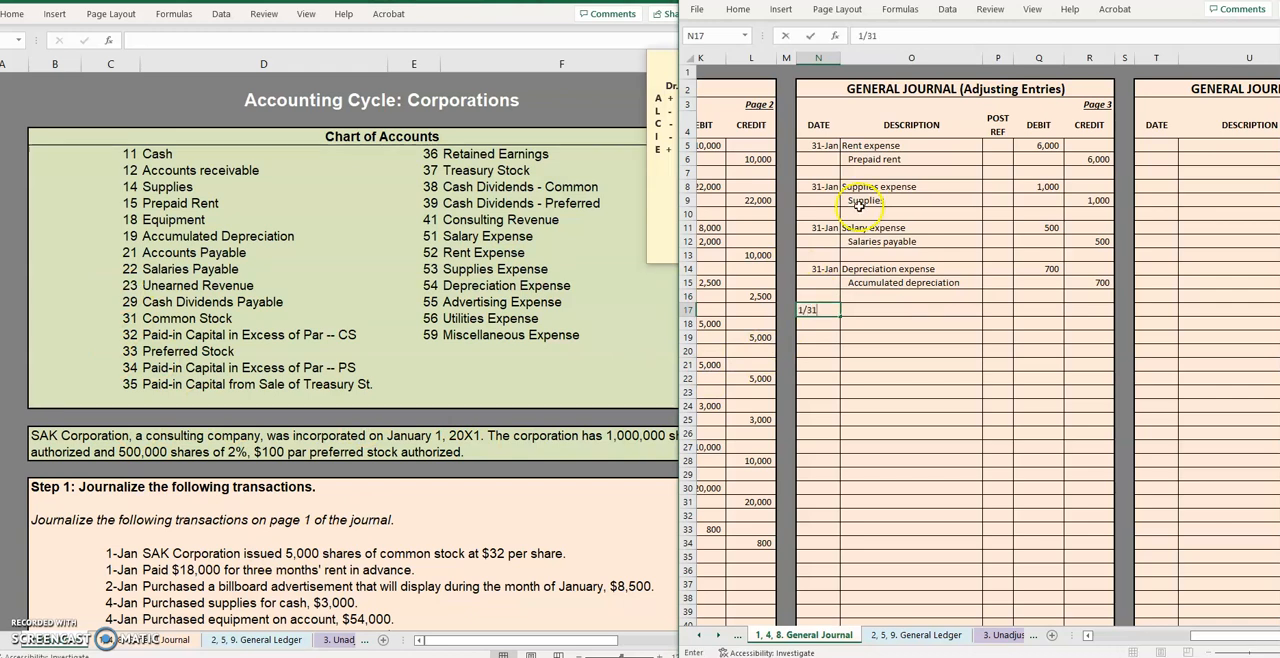
scroll("down", 3)
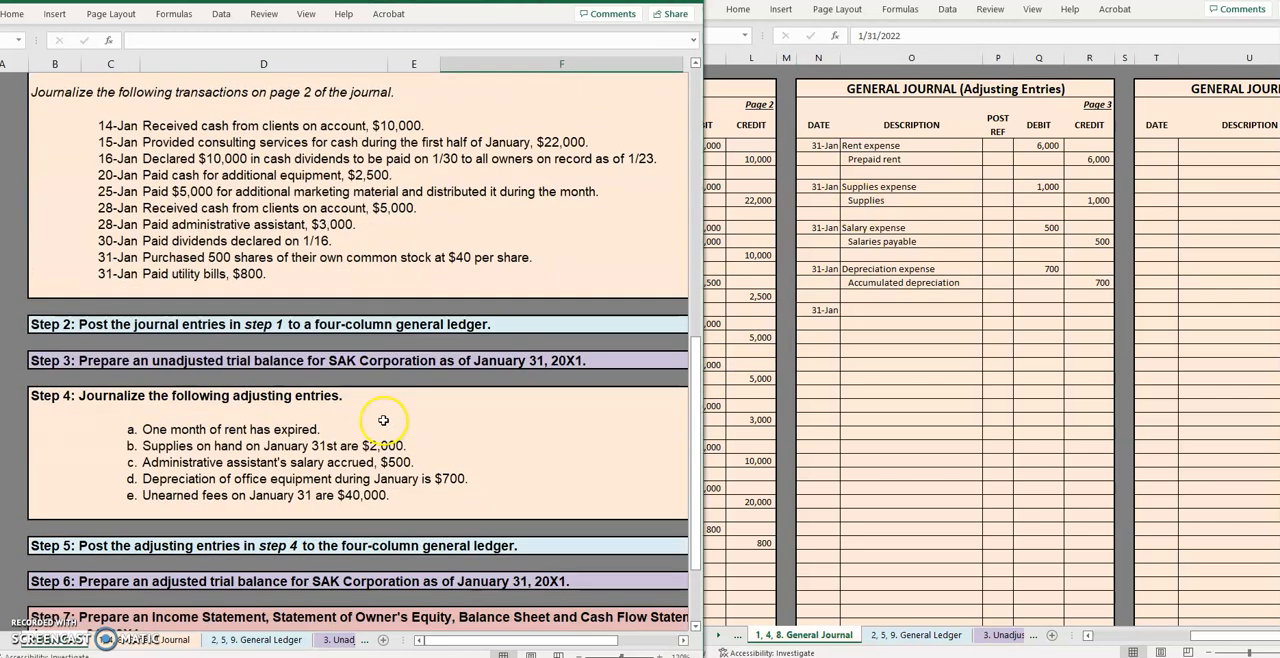
scroll("down", 3)
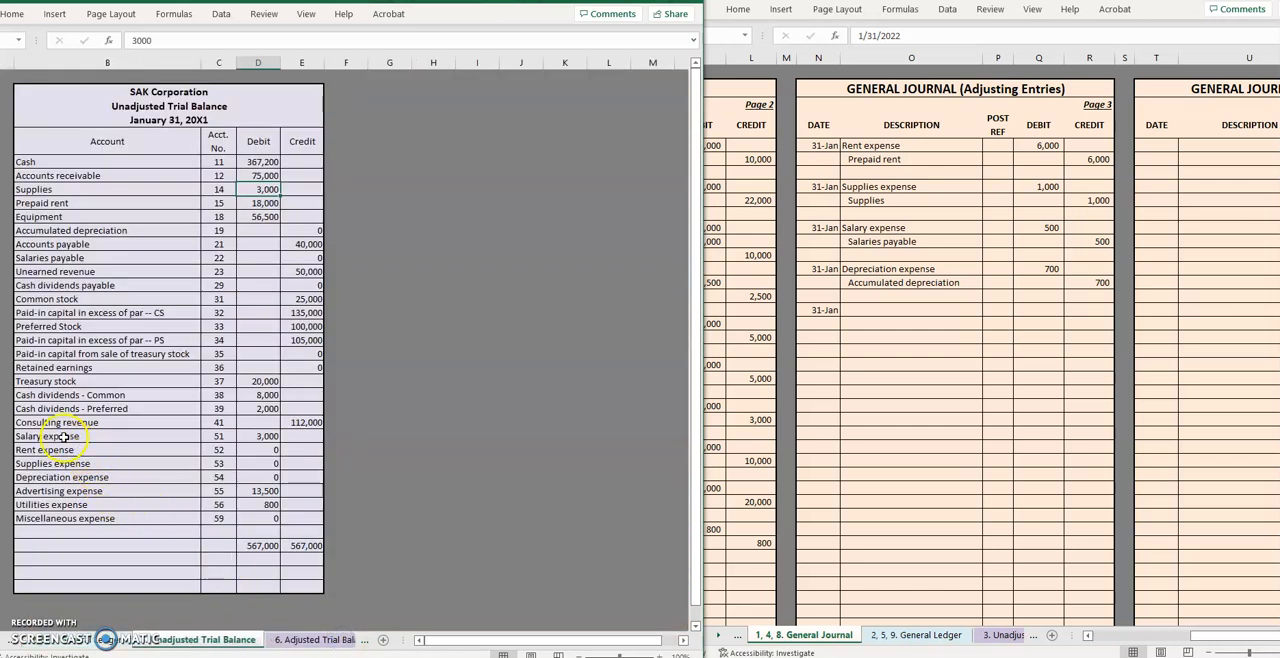
left_click(108, 272)
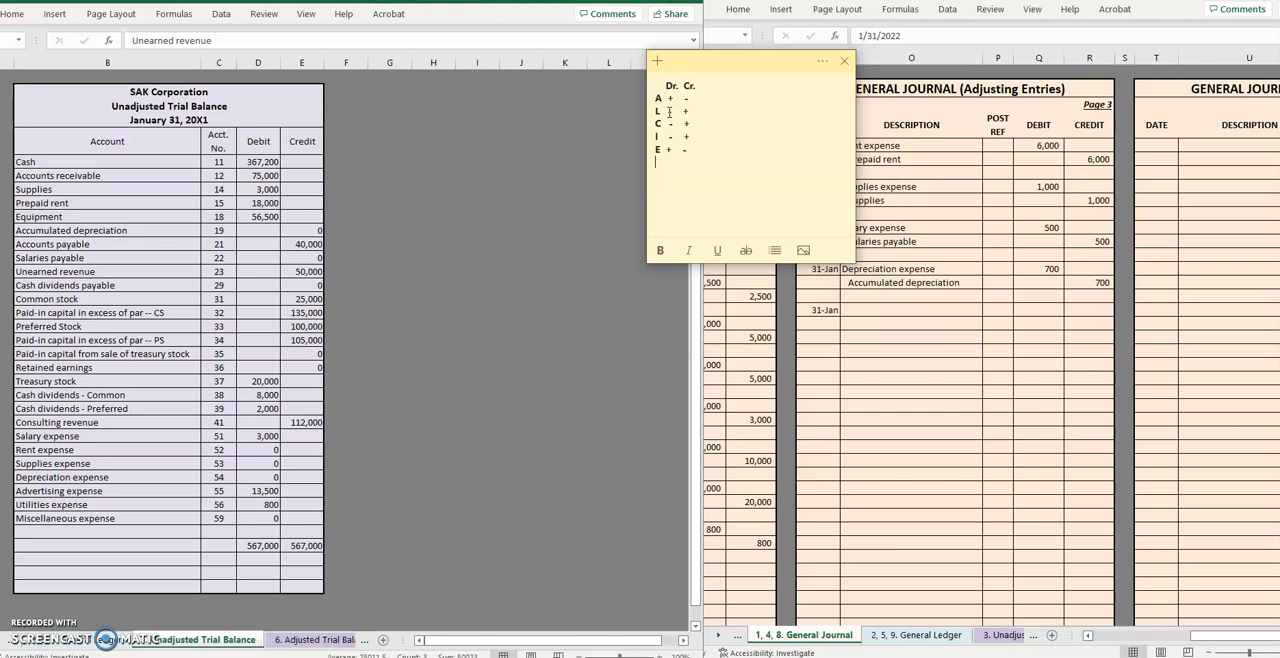
Enter Unearned revenue on the 31-Jan row with a 10,000 debit
left_click(862, 310)
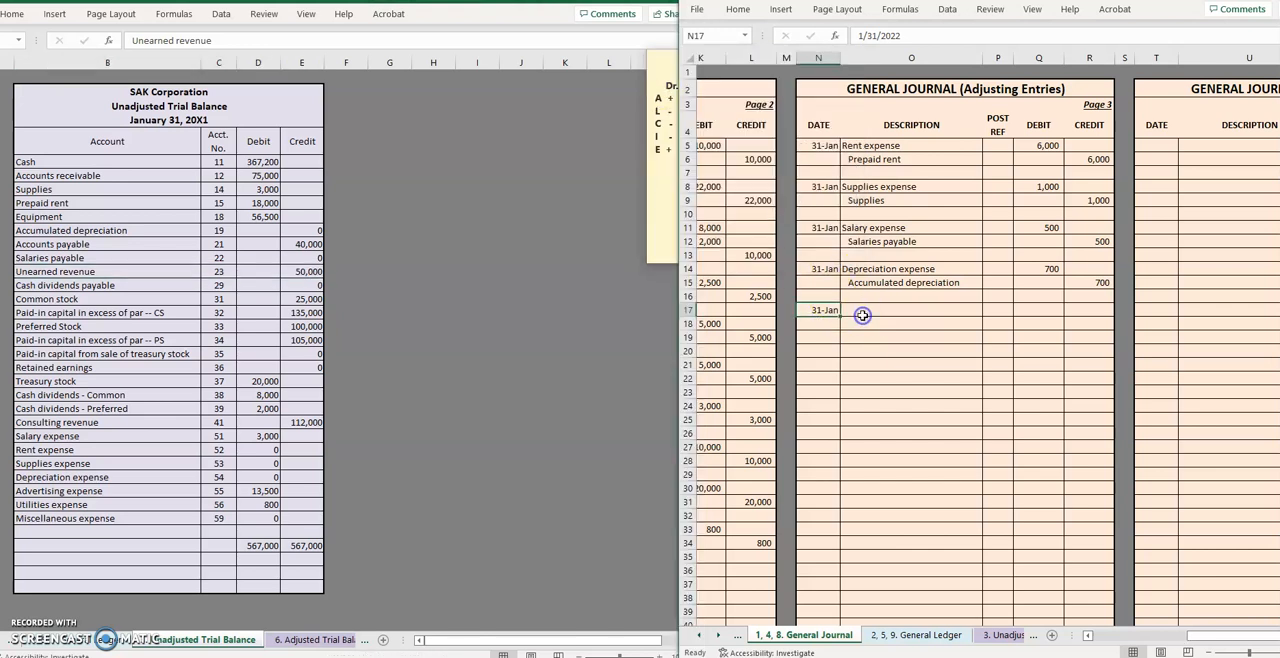
type("Unearned revenue")
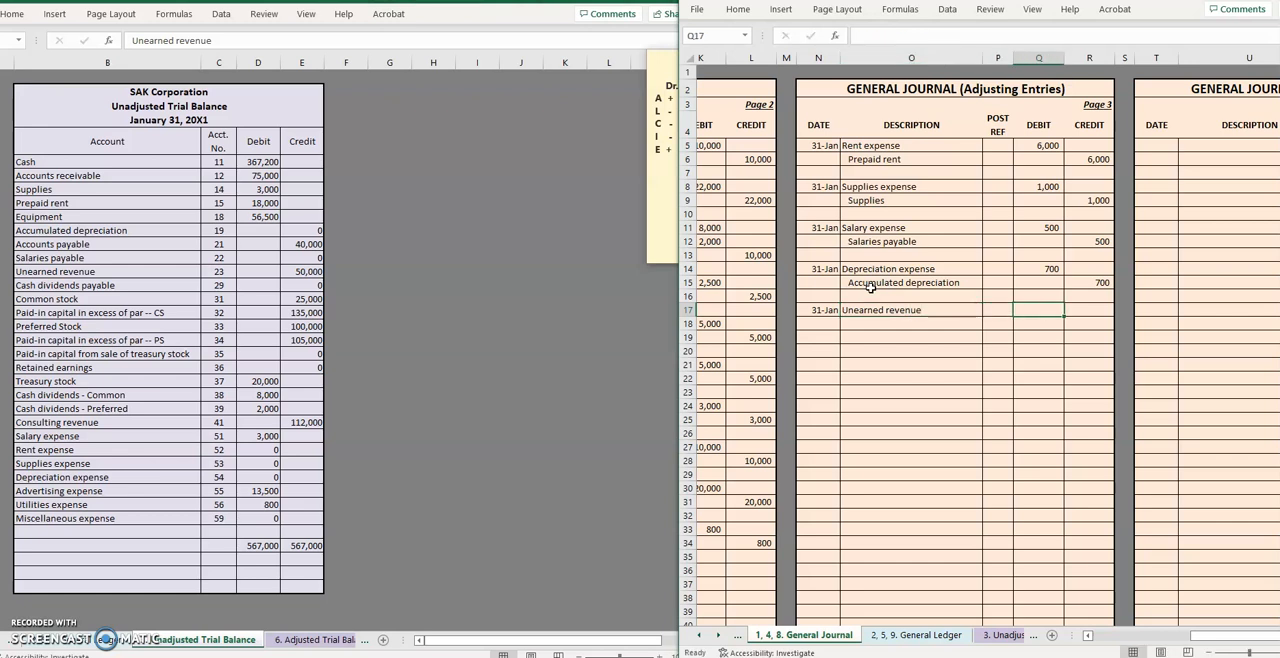
type("1000")
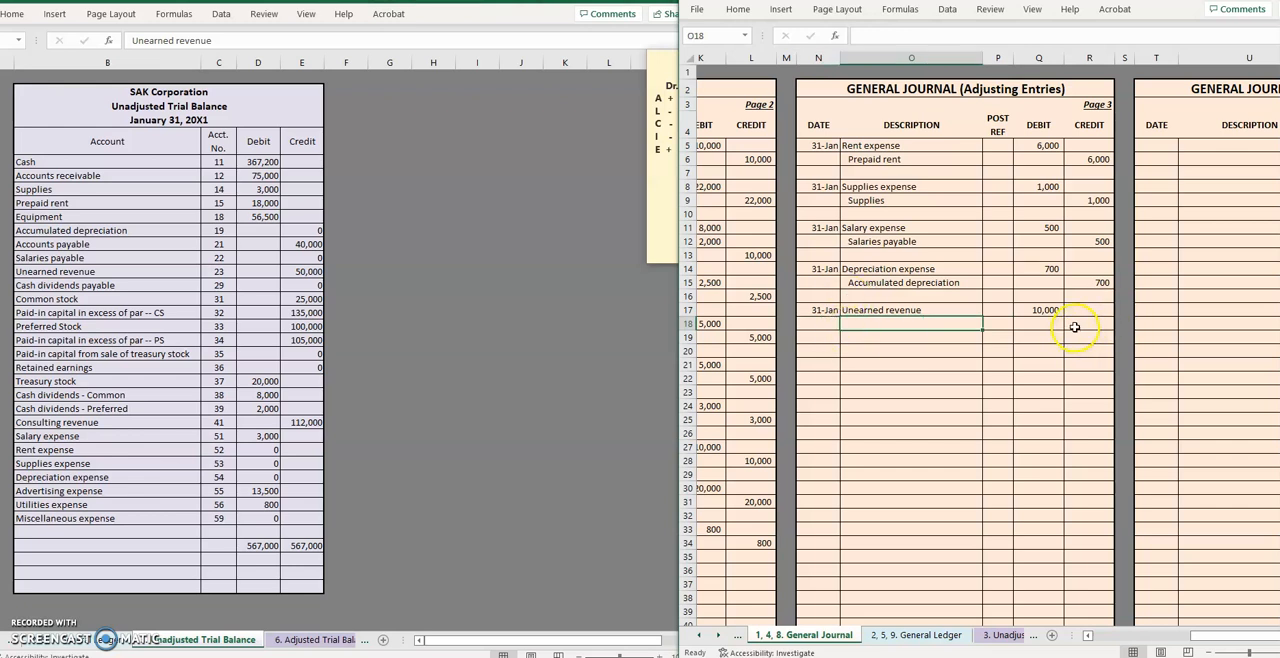
type("100000")
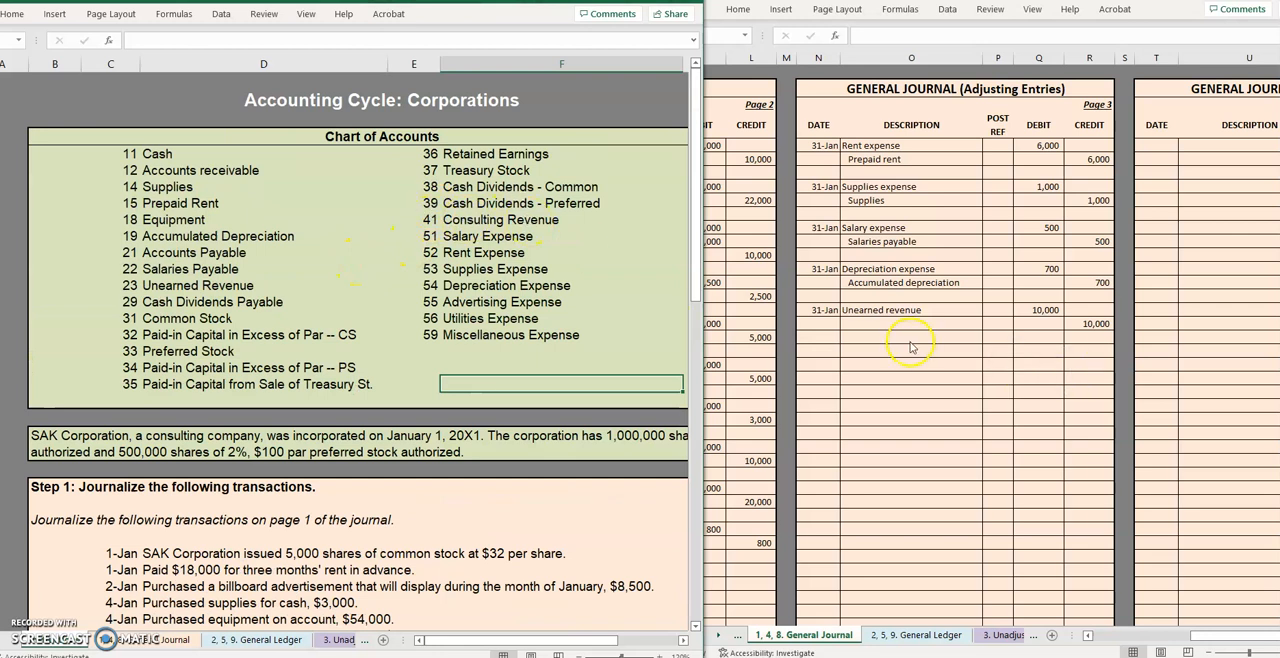
Enter 'Consulting revenue' as the credit description of the fifth 31-Jan adjusting entry
type("c")
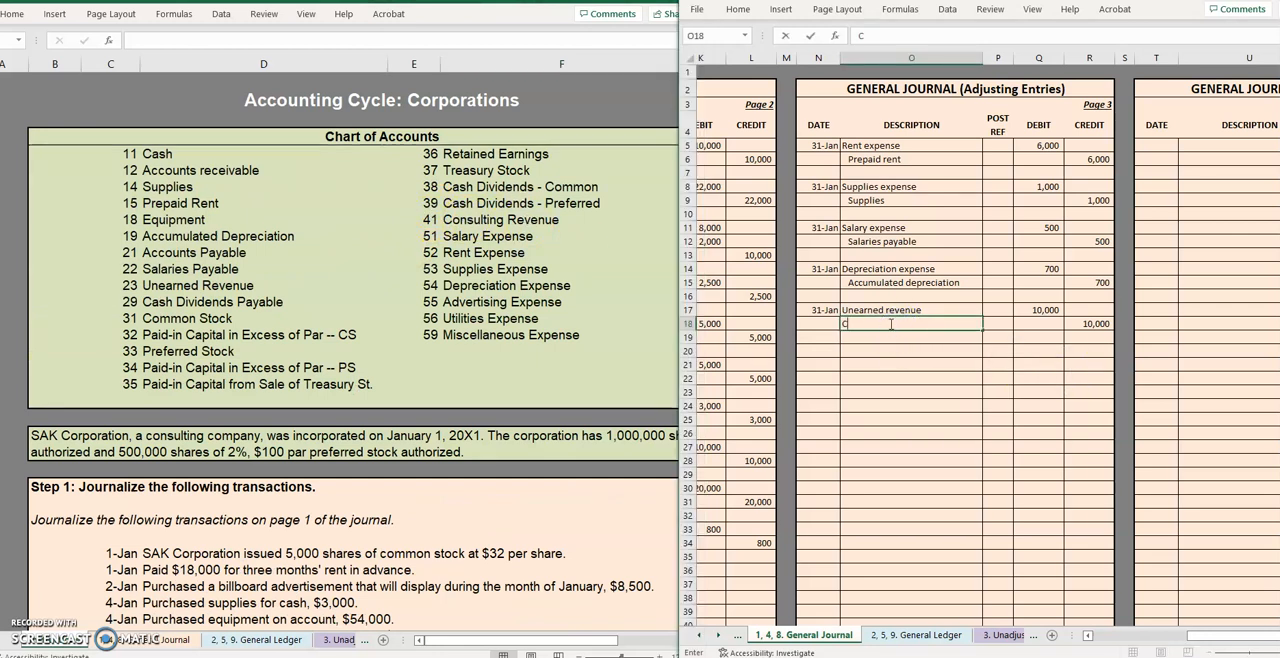
type("onsulting revenue")
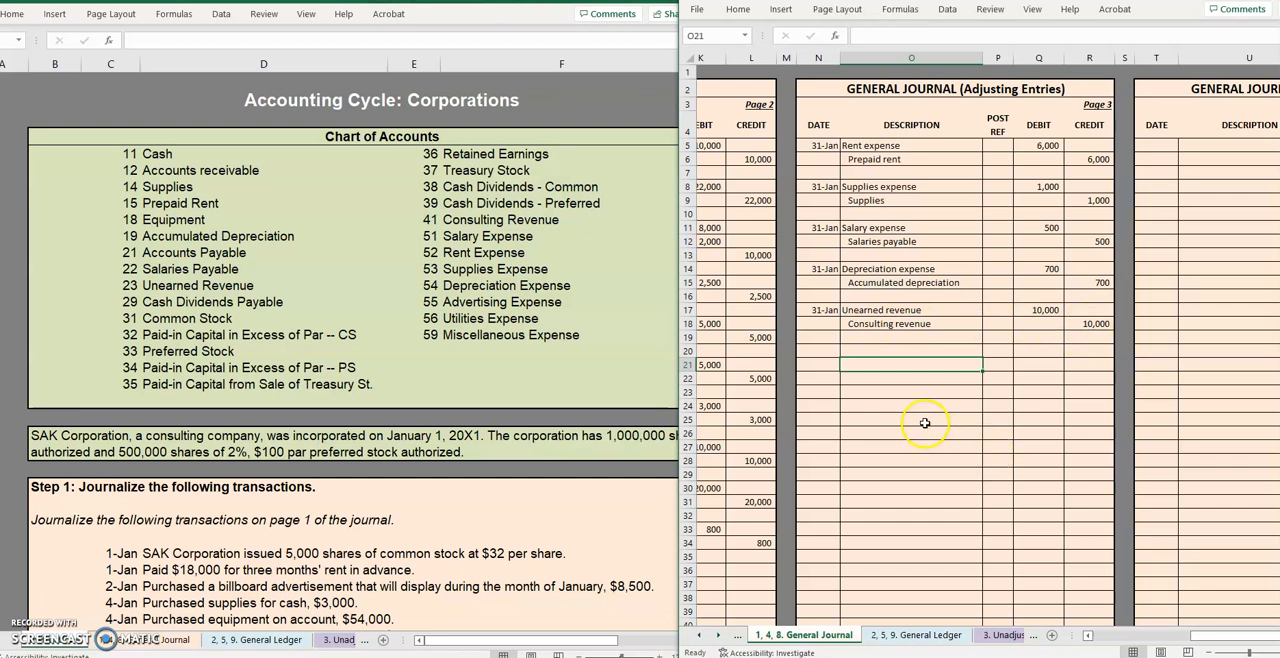
mouse_move(880, 410)
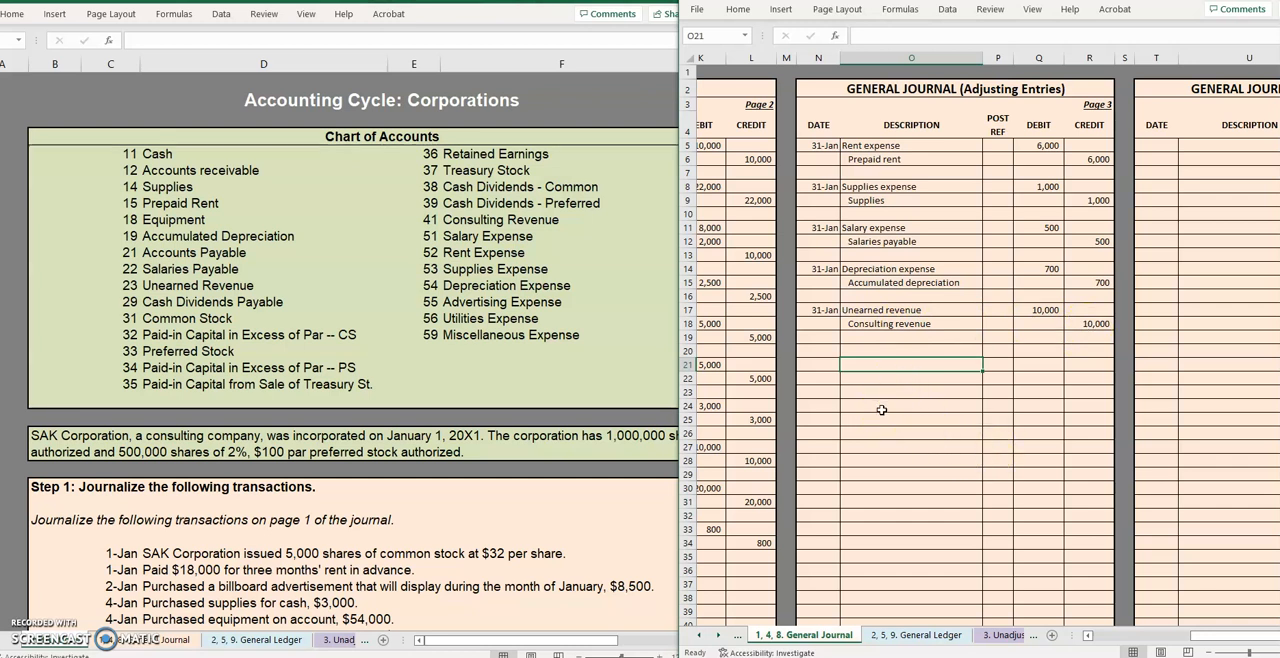